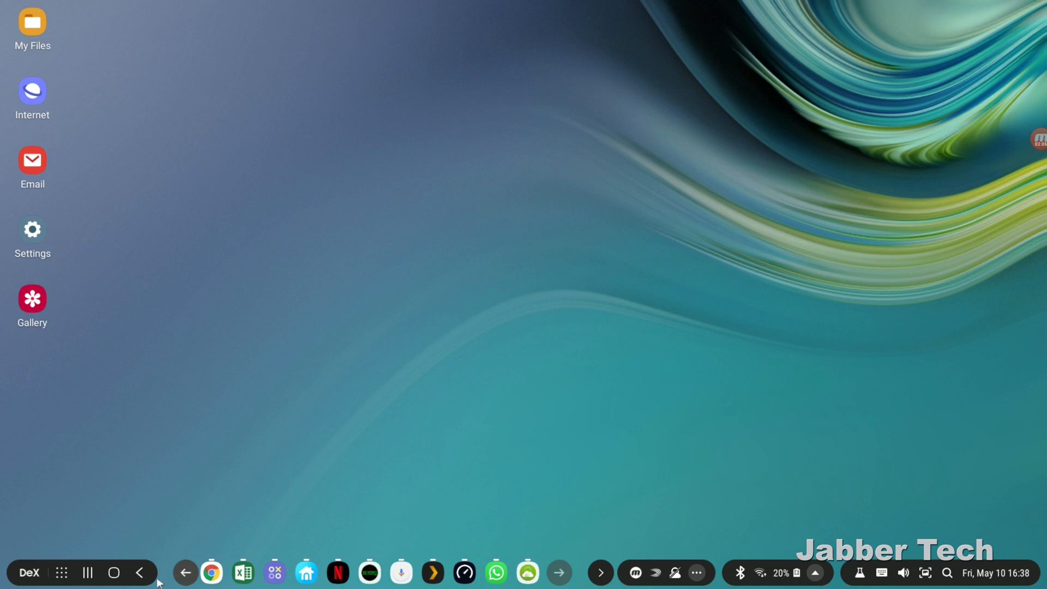
mouse_move(187, 564)
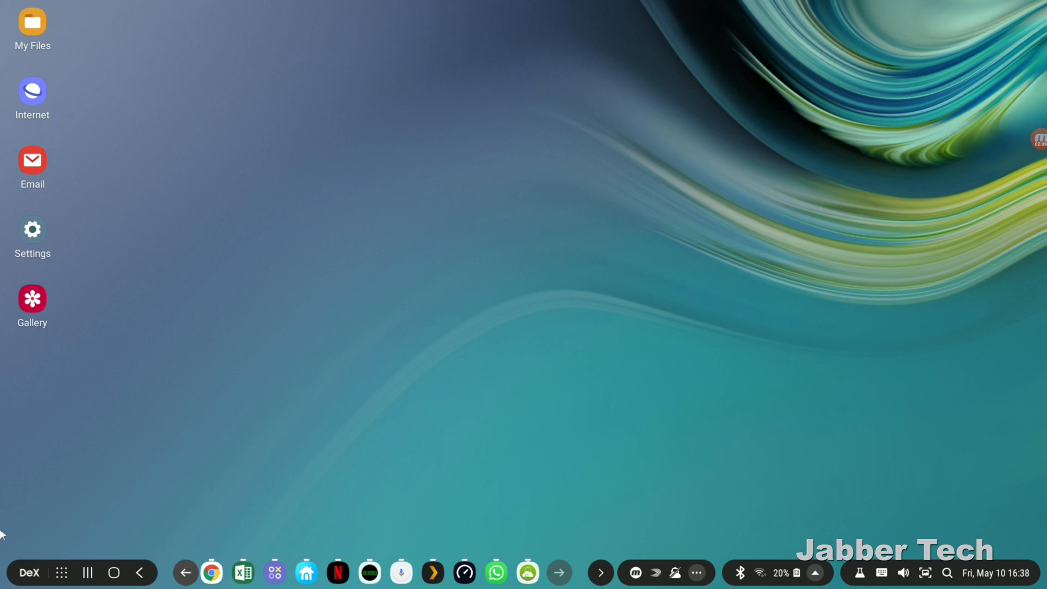
Open the DeX menu offering Exit DeX, Lock DeX, DeX Labs and Contact us
click(27, 572)
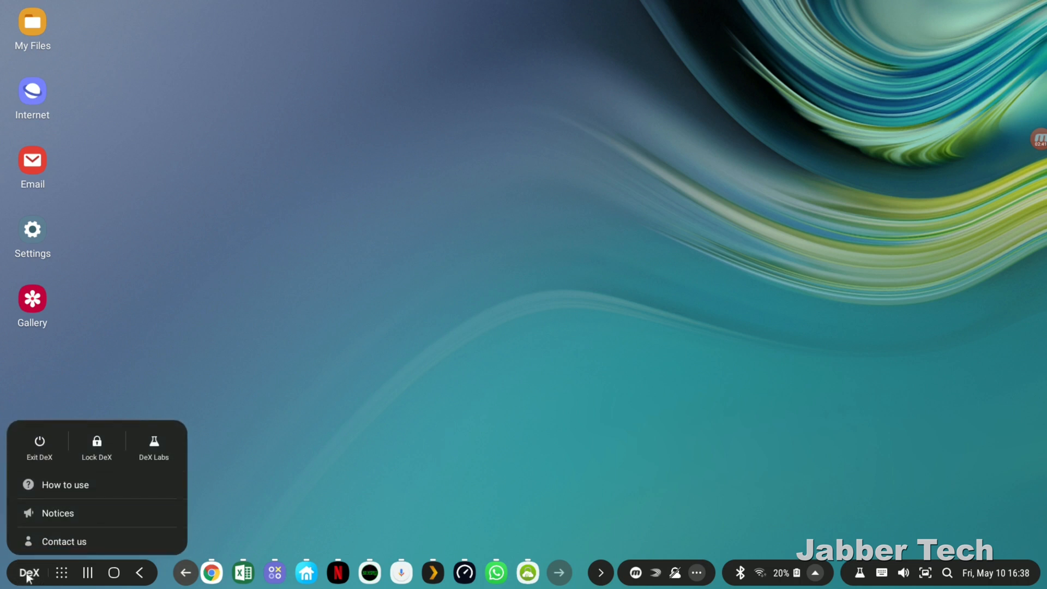
mouse_move(39, 441)
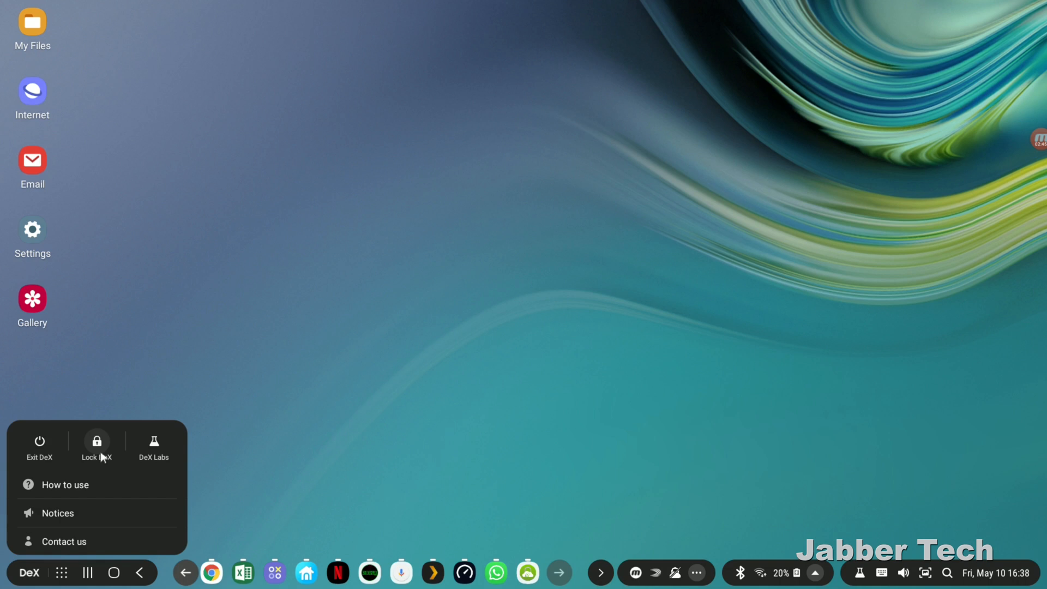
mouse_move(154, 442)
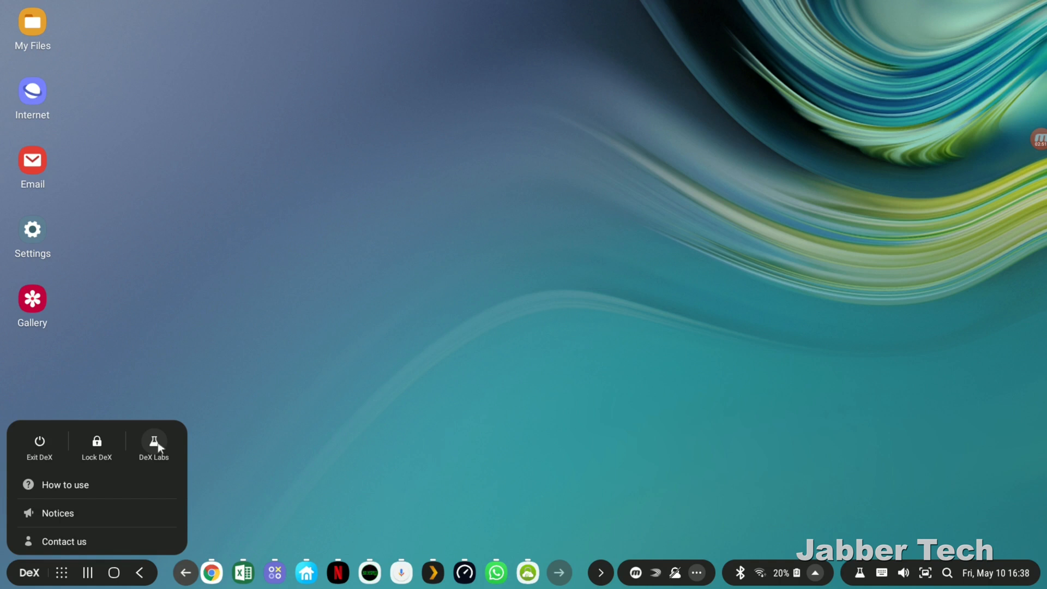
click(153, 444)
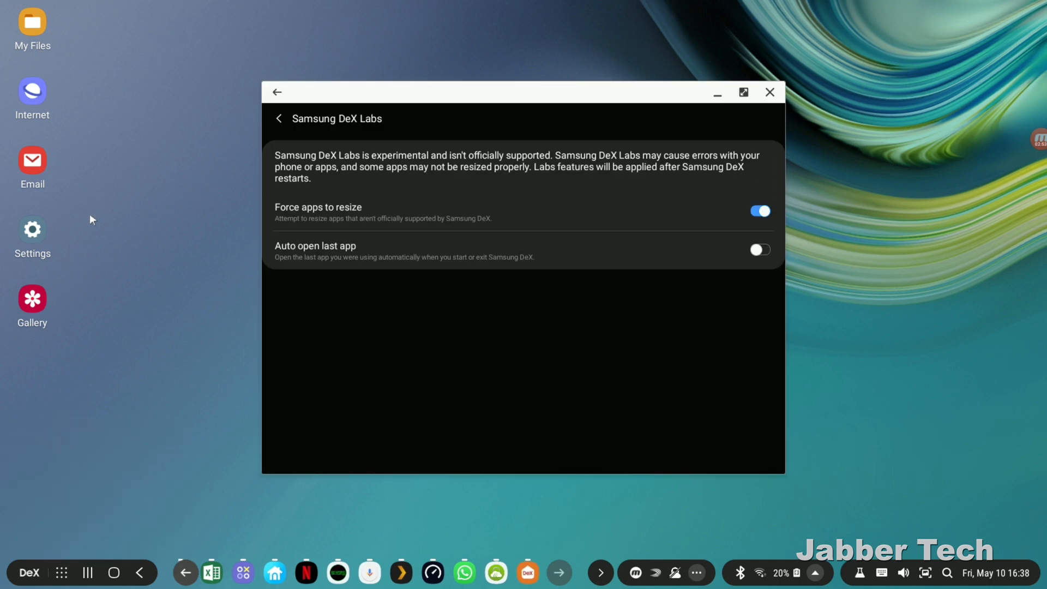
mouse_move(640, 325)
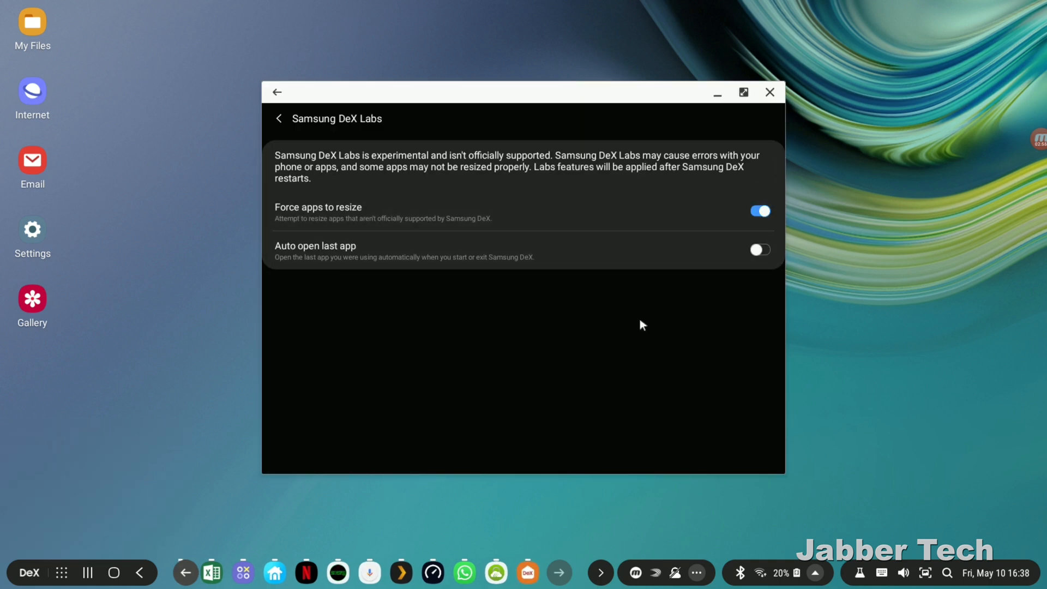
mouse_move(523, 243)
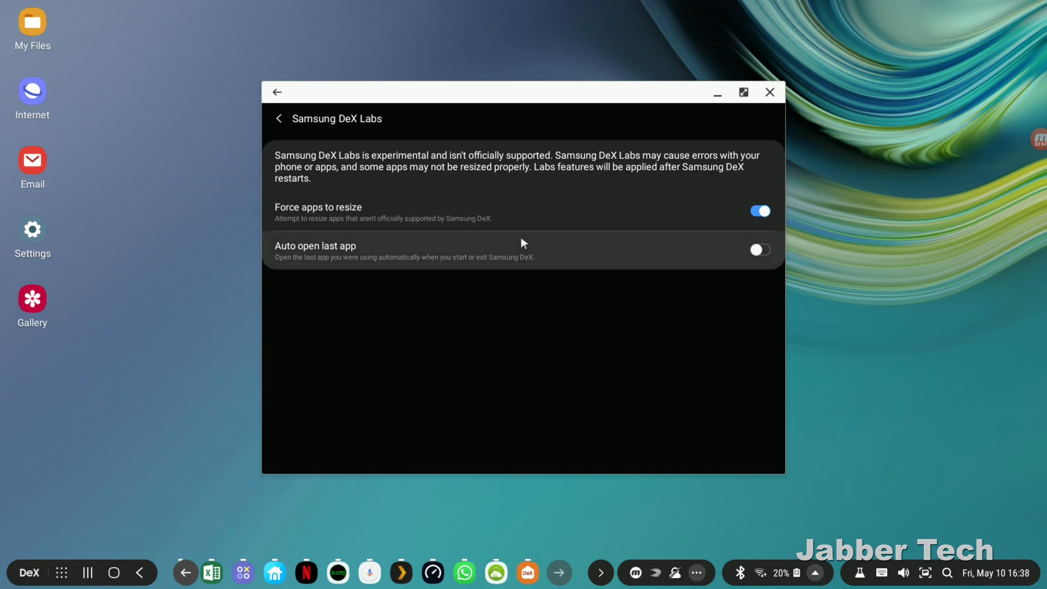
mouse_move(426, 402)
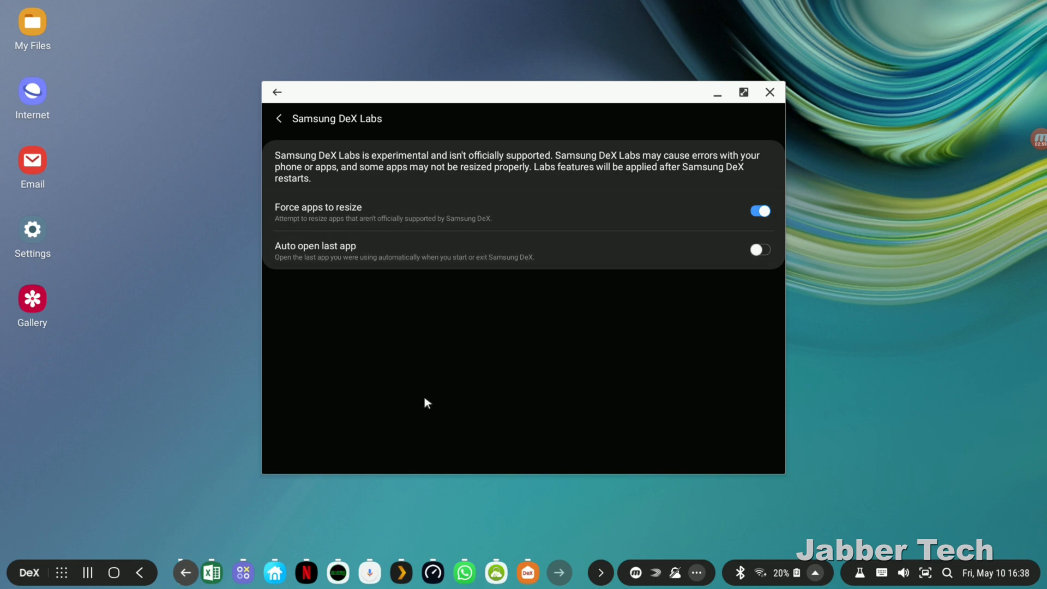
mouse_move(603, 287)
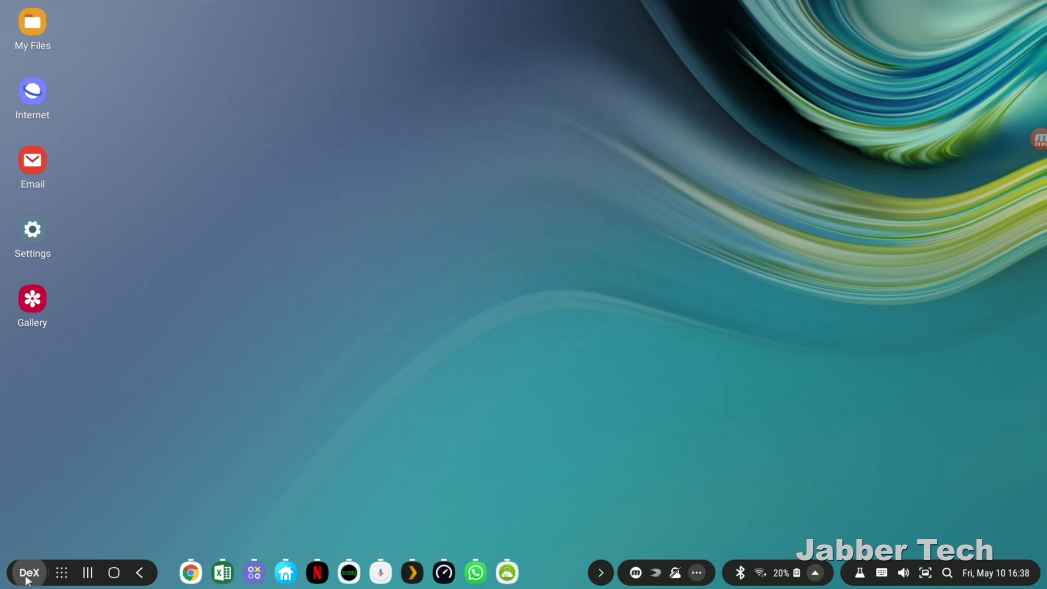
click(28, 572)
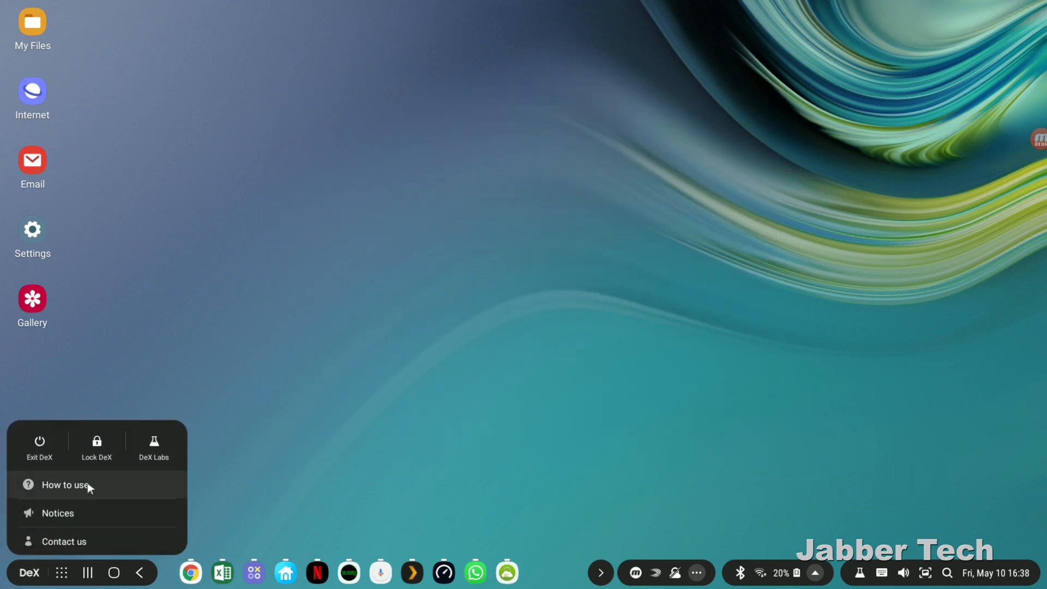
mouse_move(102, 527)
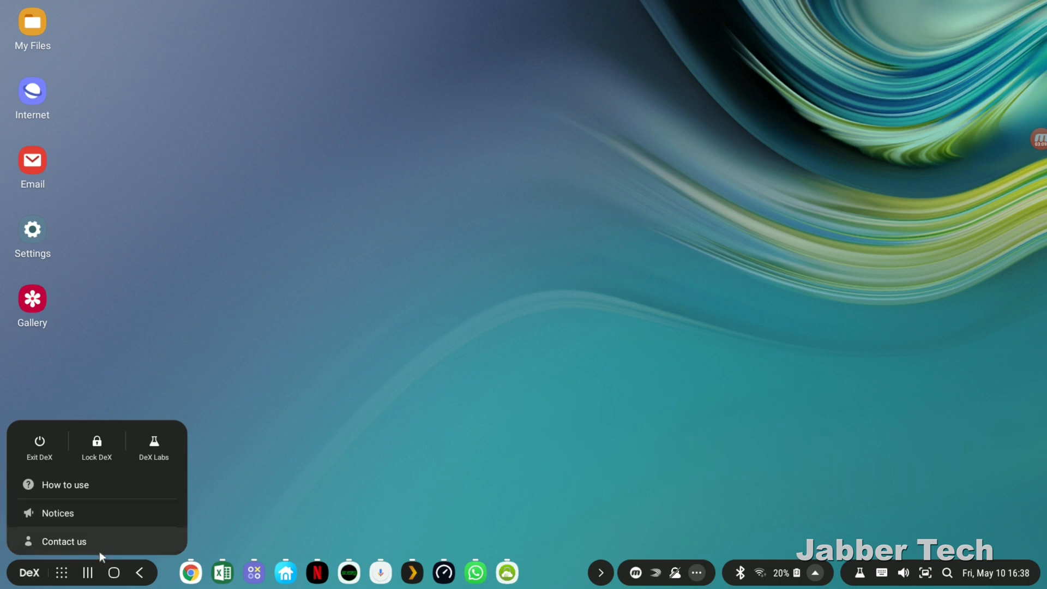
Open the Apps drawer and page forward to the last page of apps
click(61, 572)
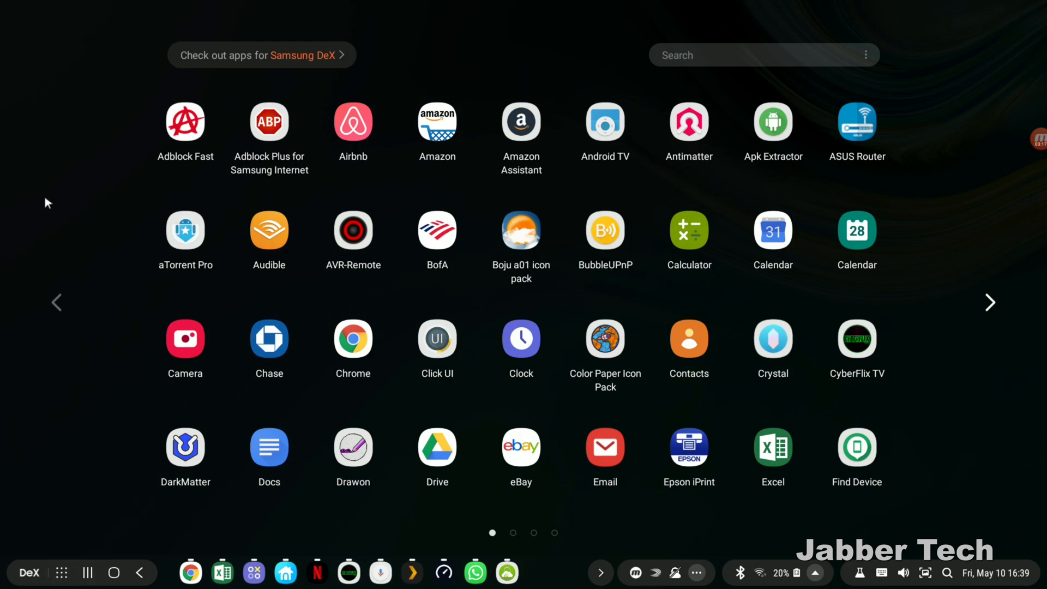
mouse_move(989, 303)
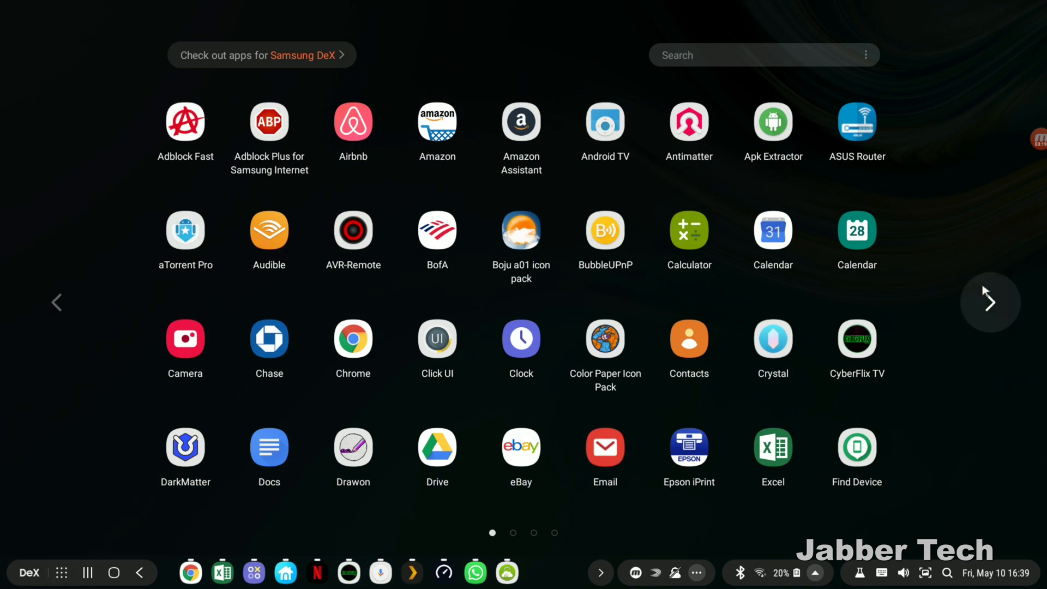
click(989, 301)
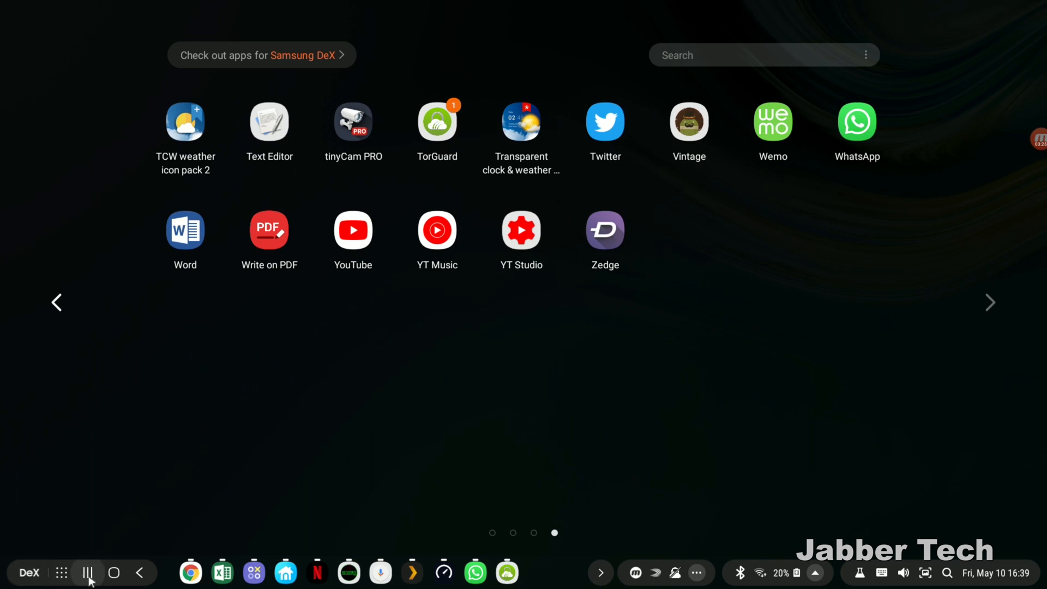
Remove the Speedtest card from Recent apps and return to the Chrome window
click(87, 572)
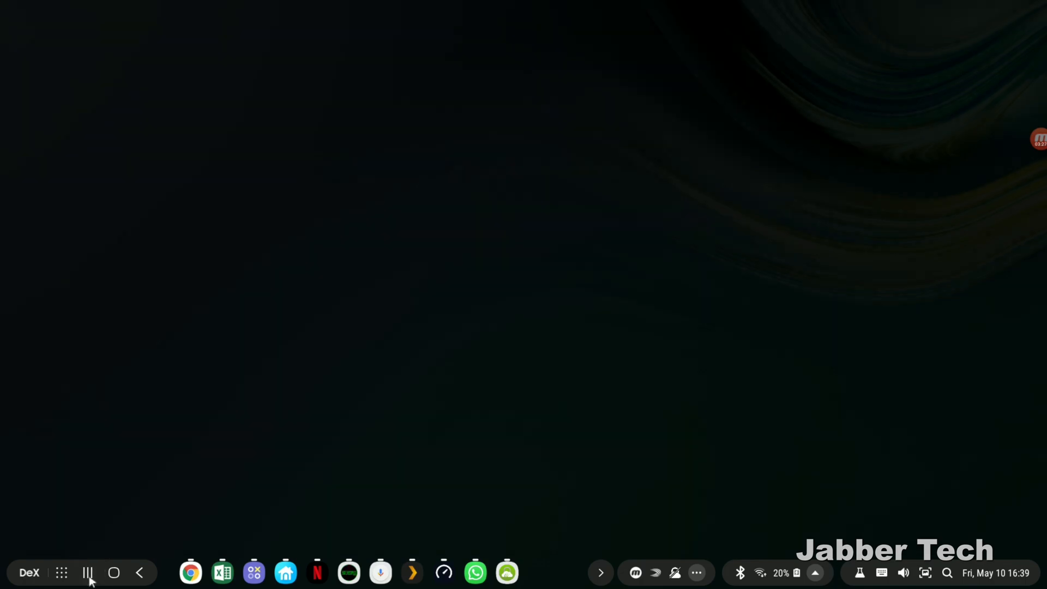
click(88, 572)
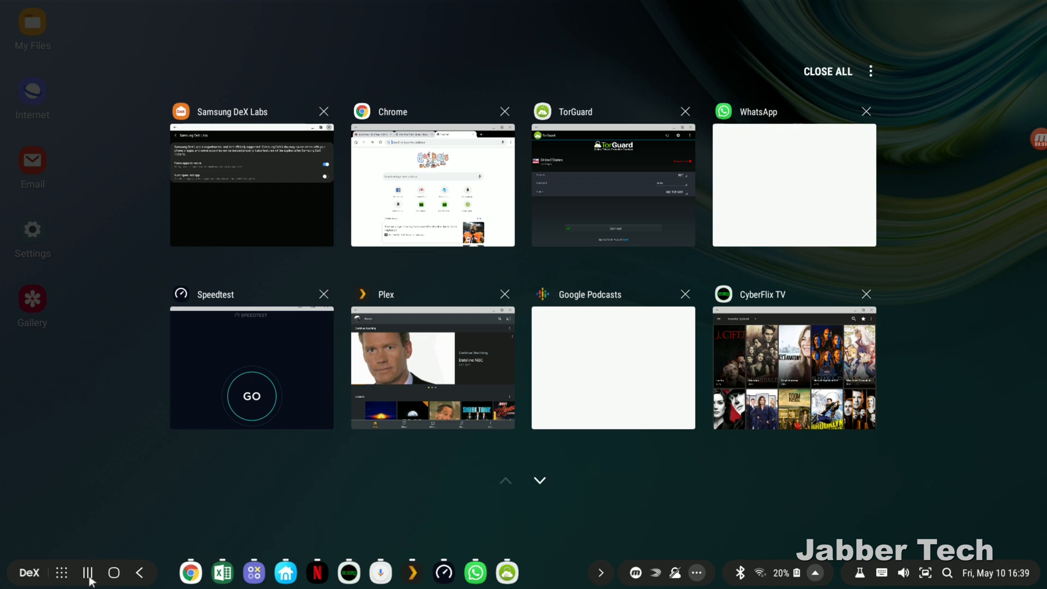
mouse_move(785, 163)
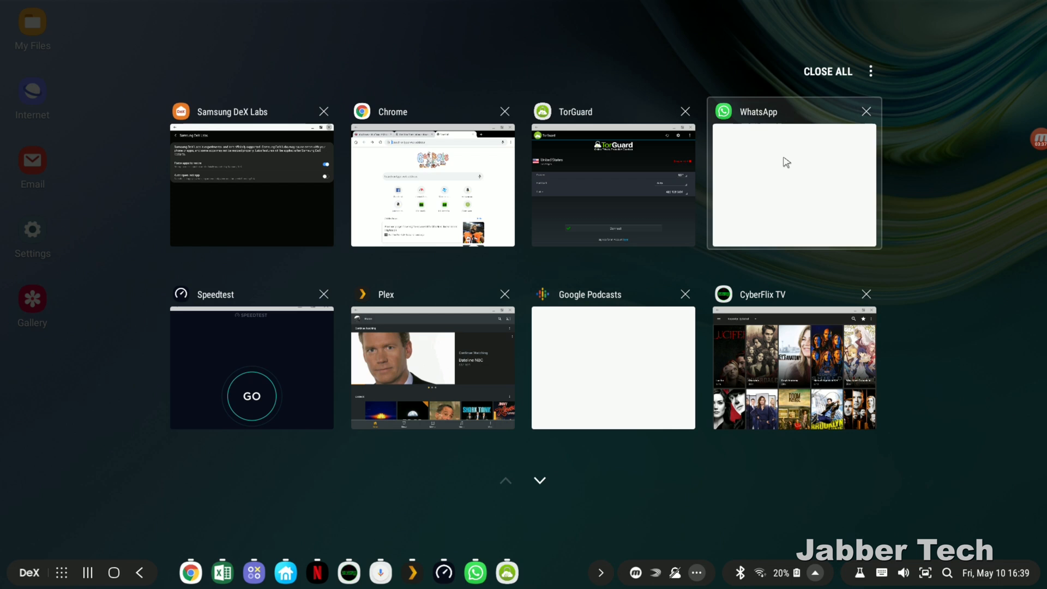
mouse_move(330, 295)
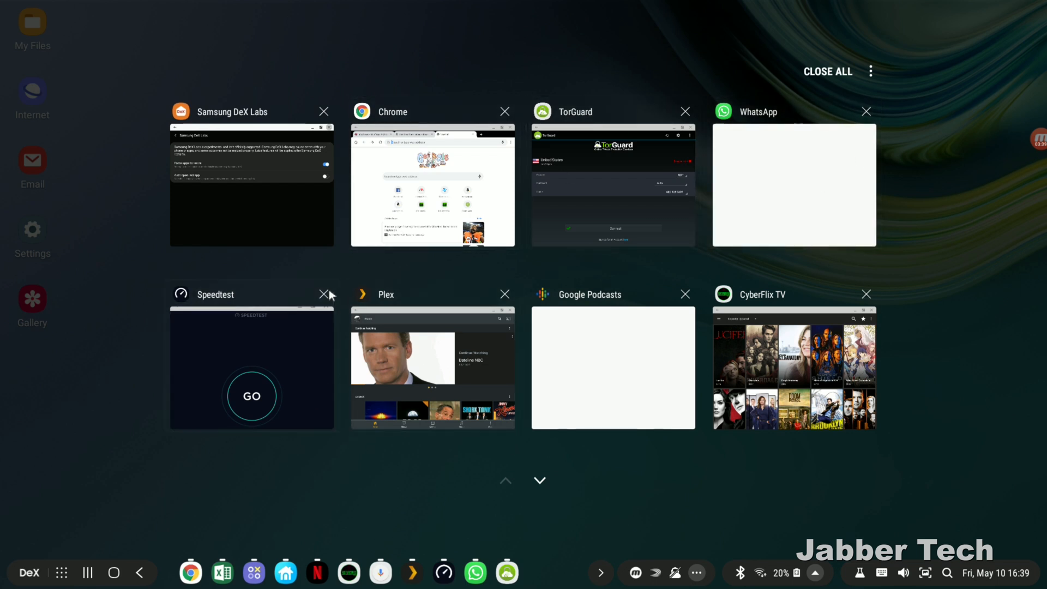
click(324, 294)
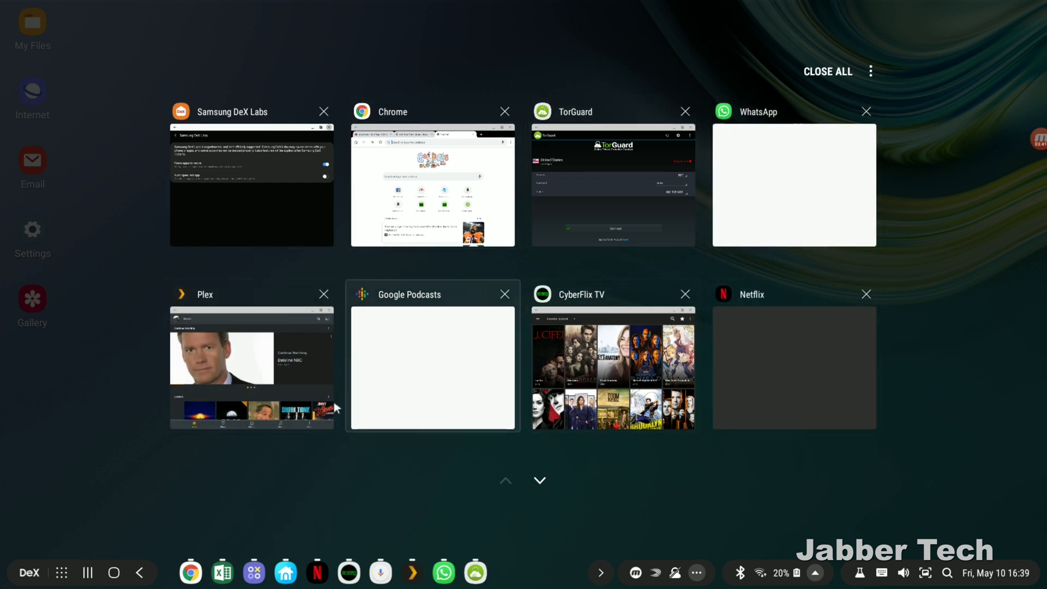
mouse_move(797, 194)
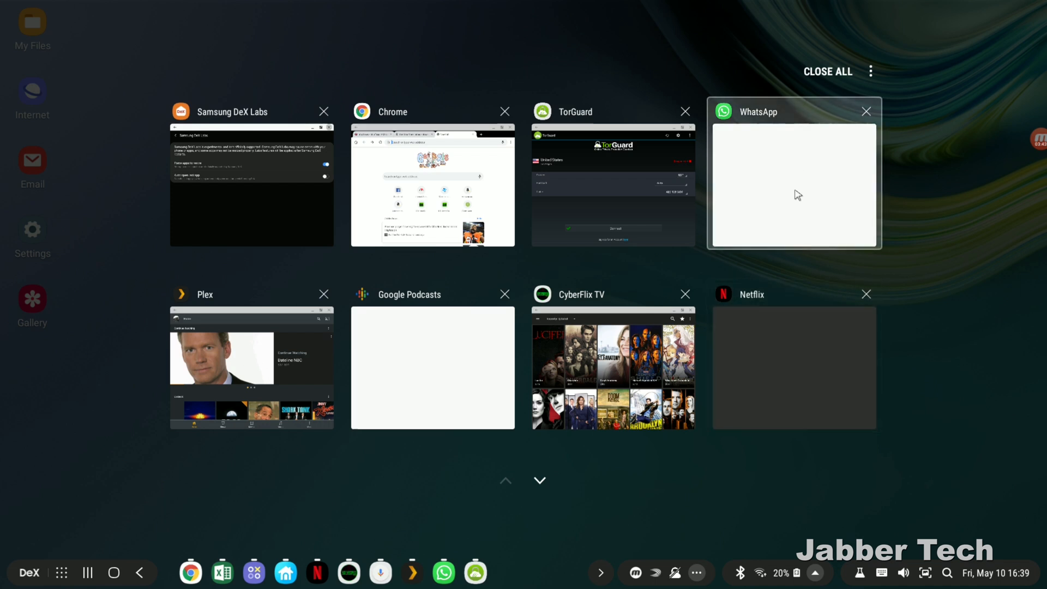
mouse_move(374, 207)
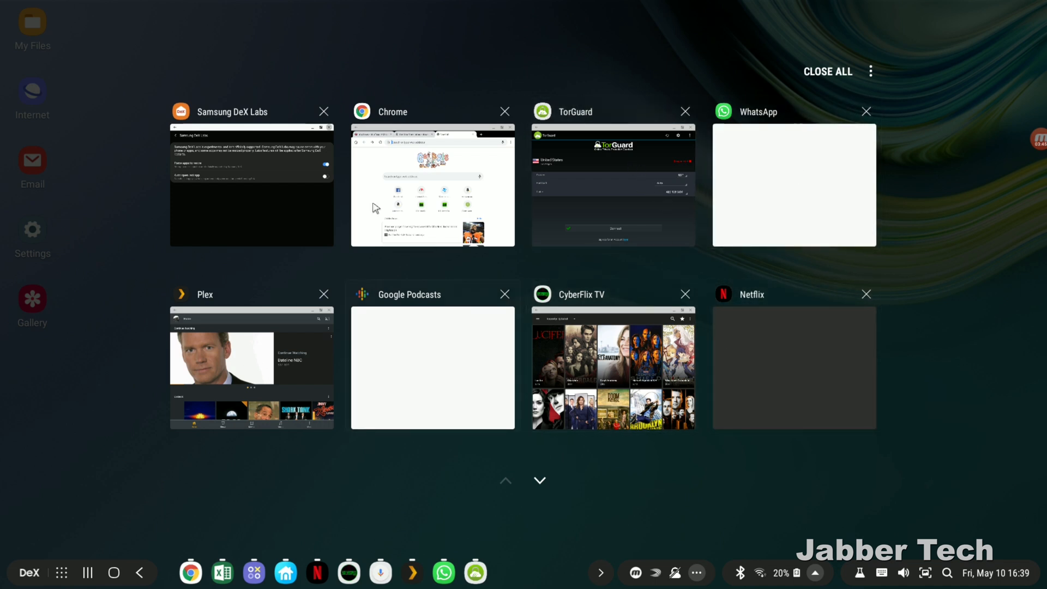
click(323, 294)
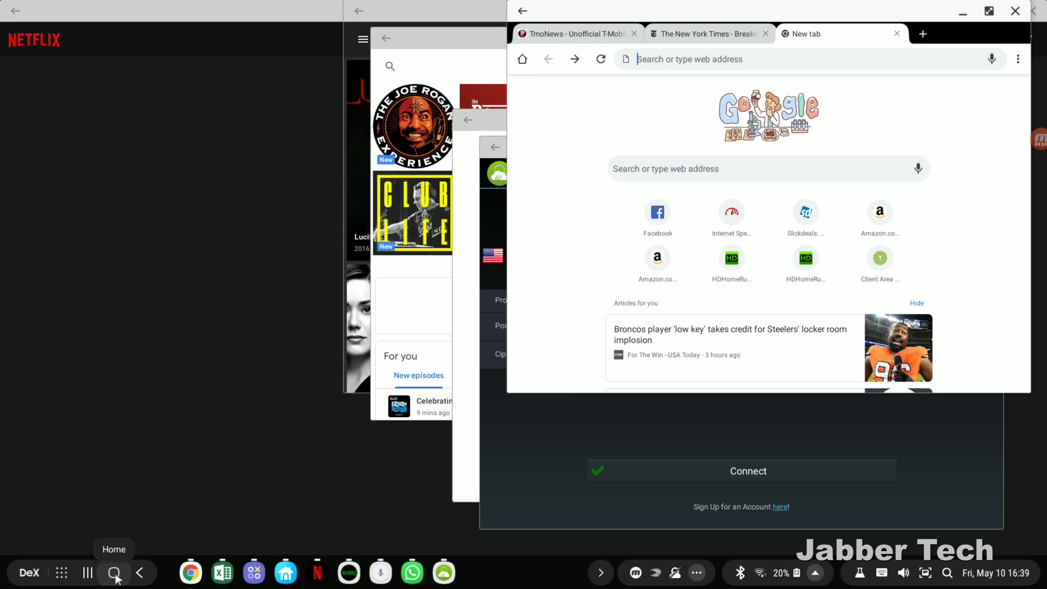
Go to the desktop, then bring up Chrome, Excel and the Game Launcher preview
click(115, 572)
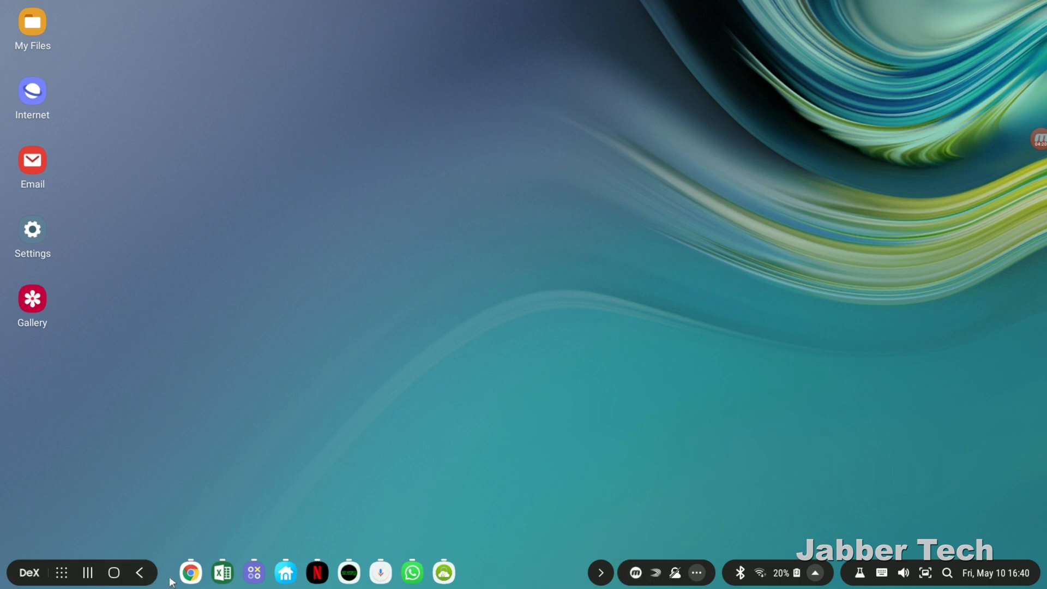
click(190, 572)
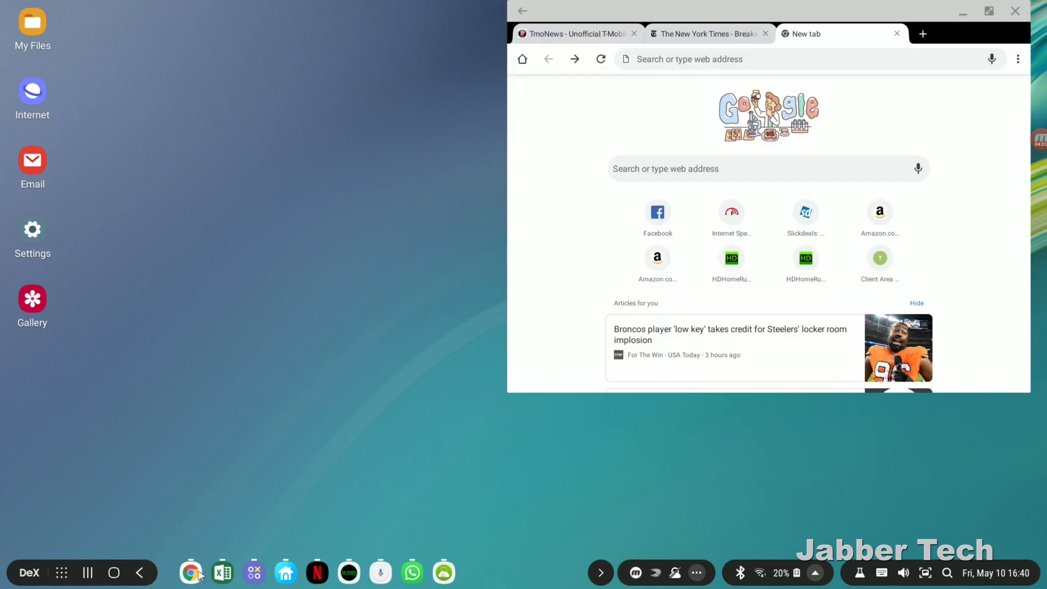
click(222, 571)
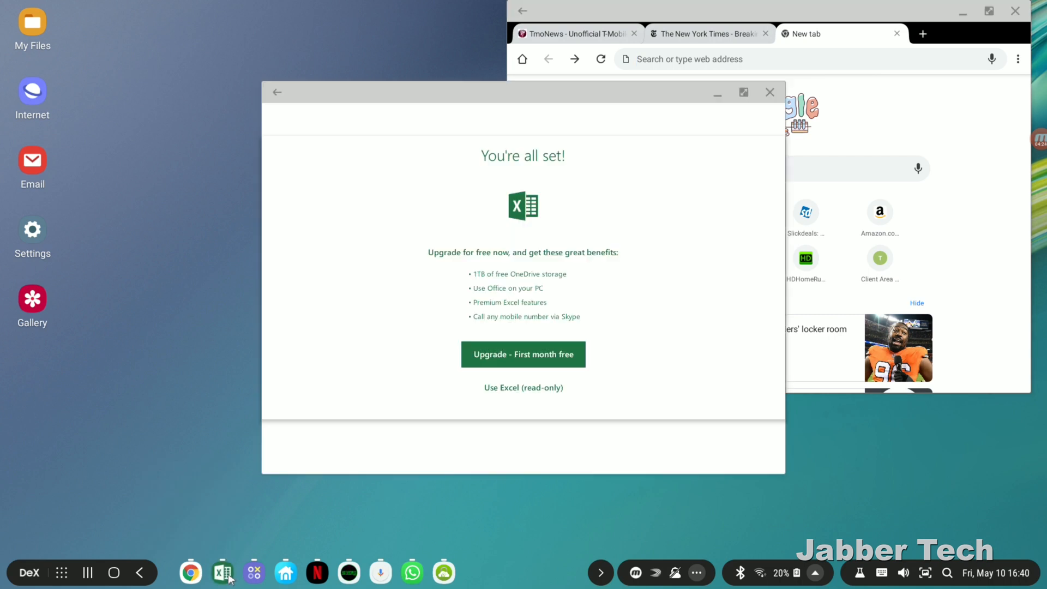
click(253, 572)
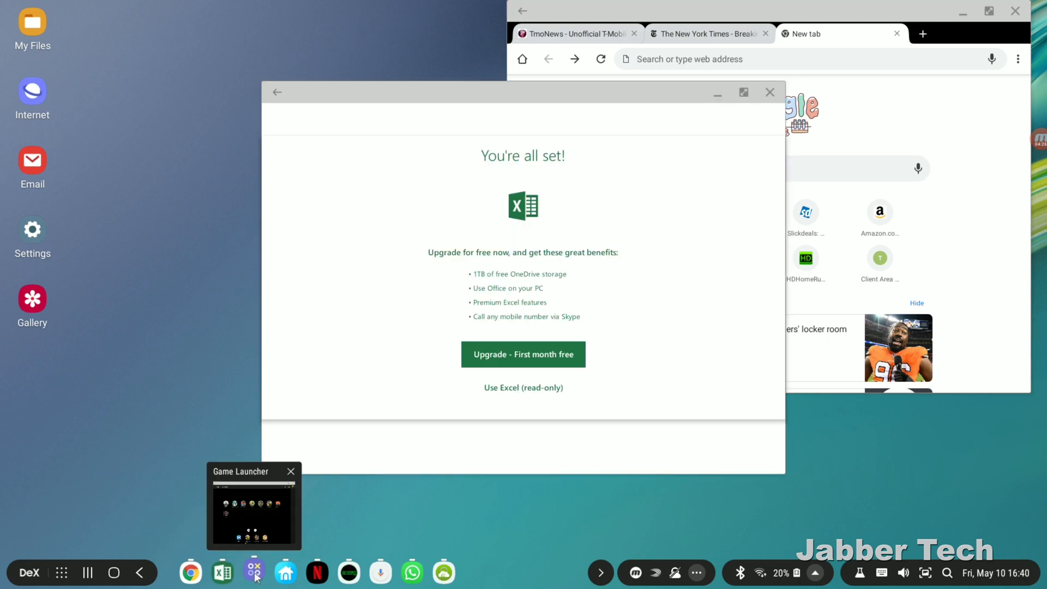
click(290, 471)
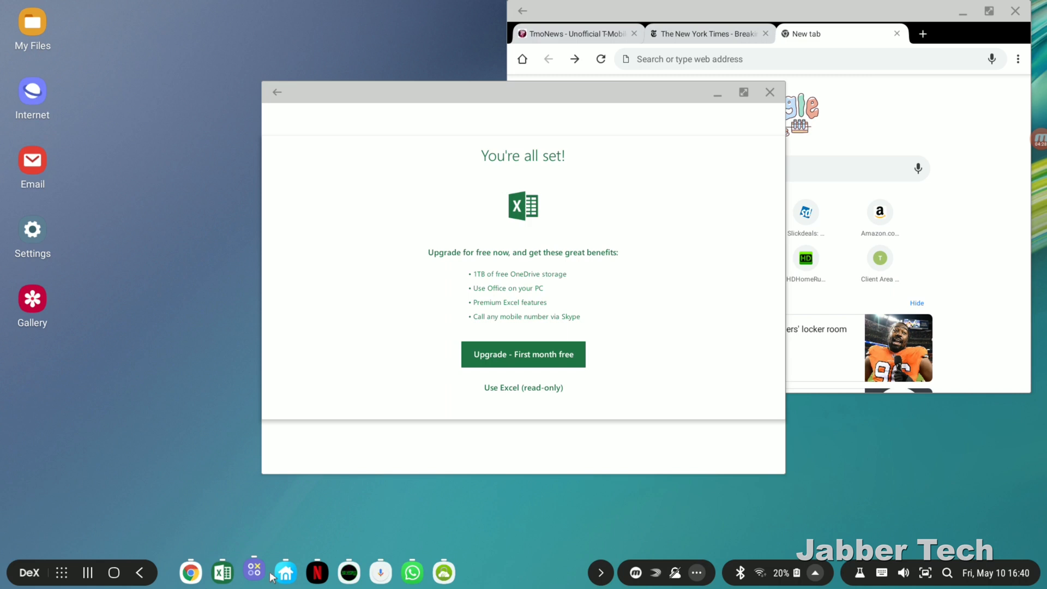
mouse_move(381, 577)
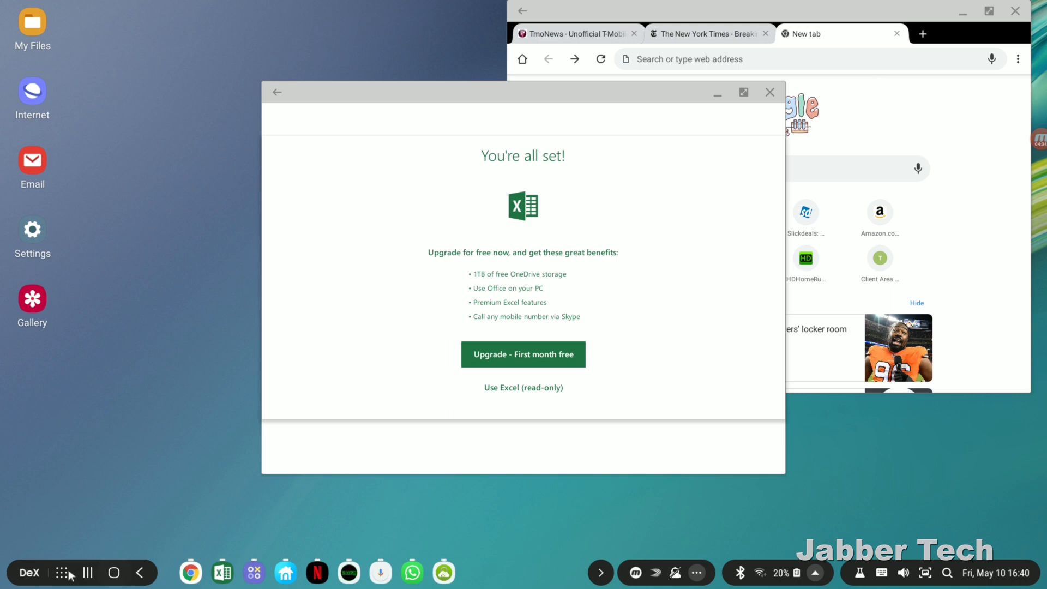
click(113, 573)
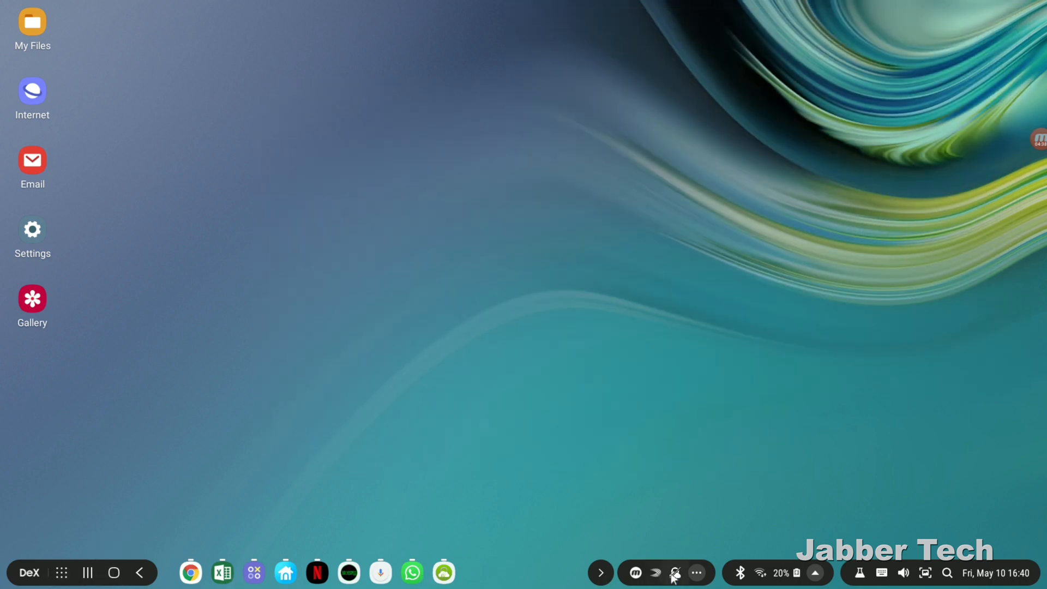
click(599, 573)
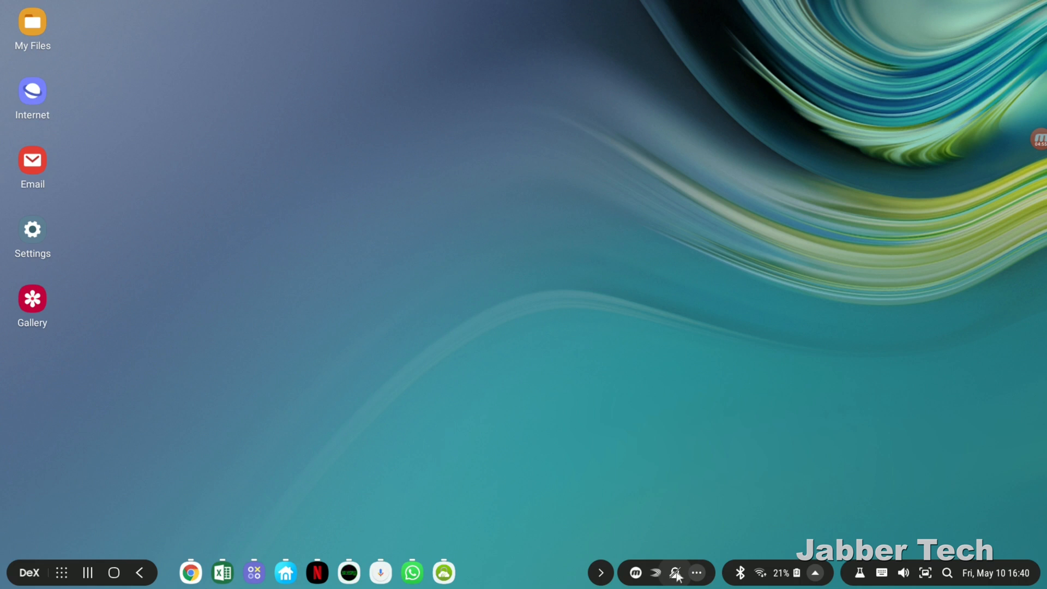
mouse_move(675, 572)
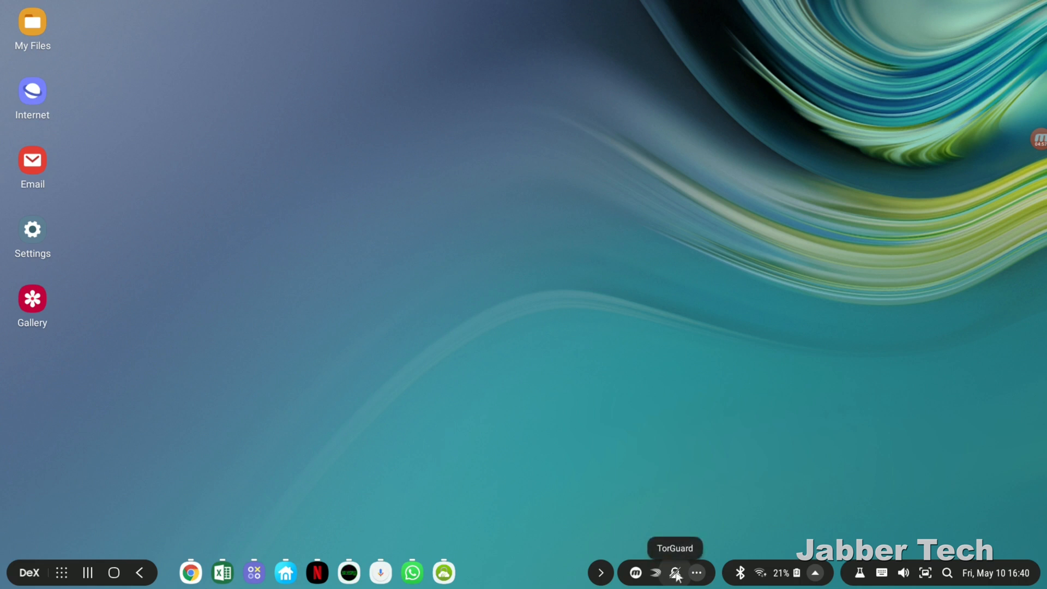
mouse_move(634, 577)
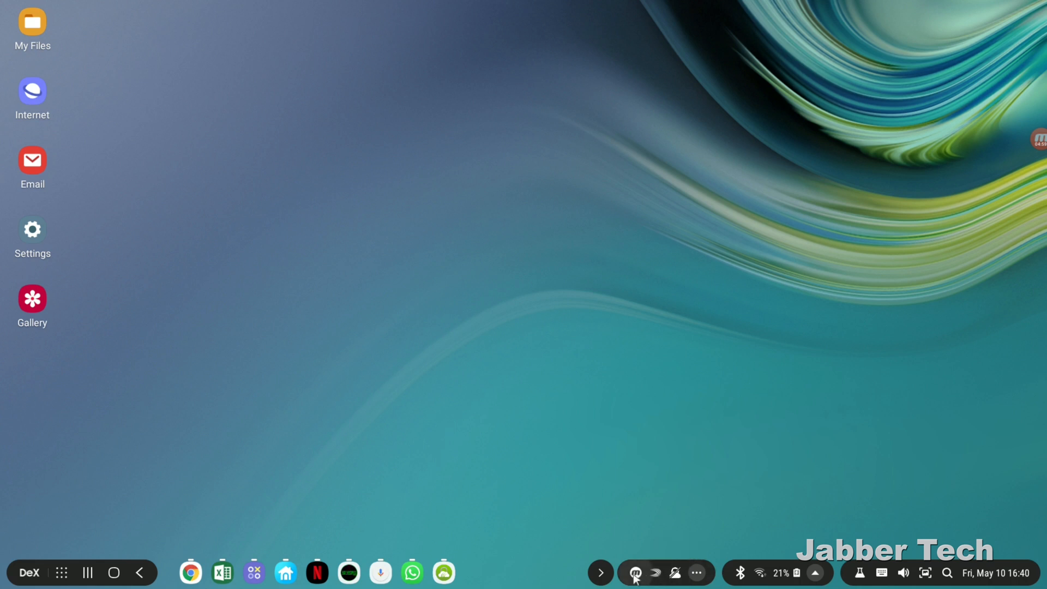
mouse_move(656, 573)
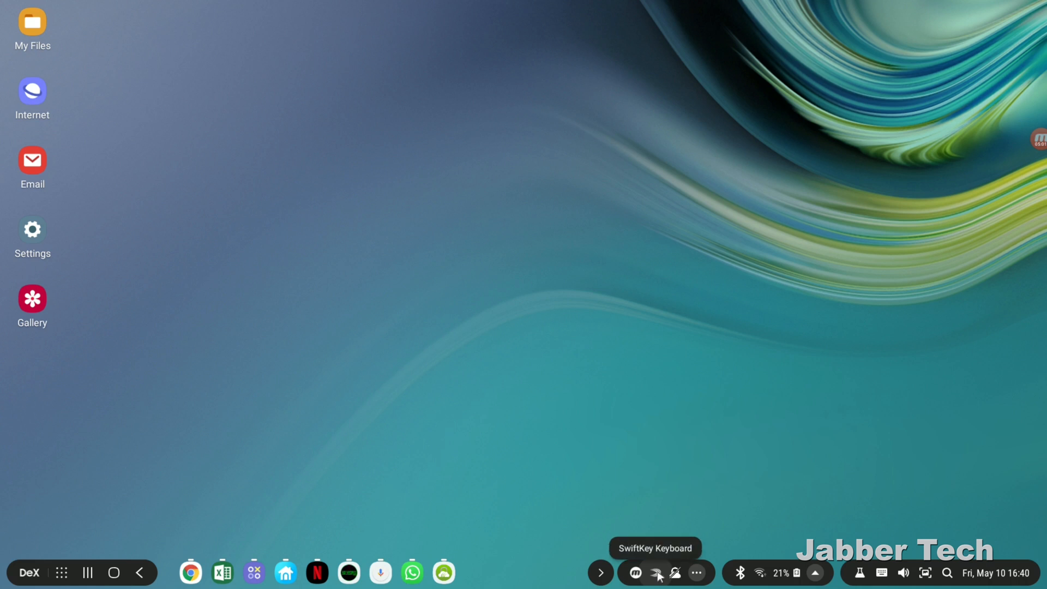
mouse_move(675, 573)
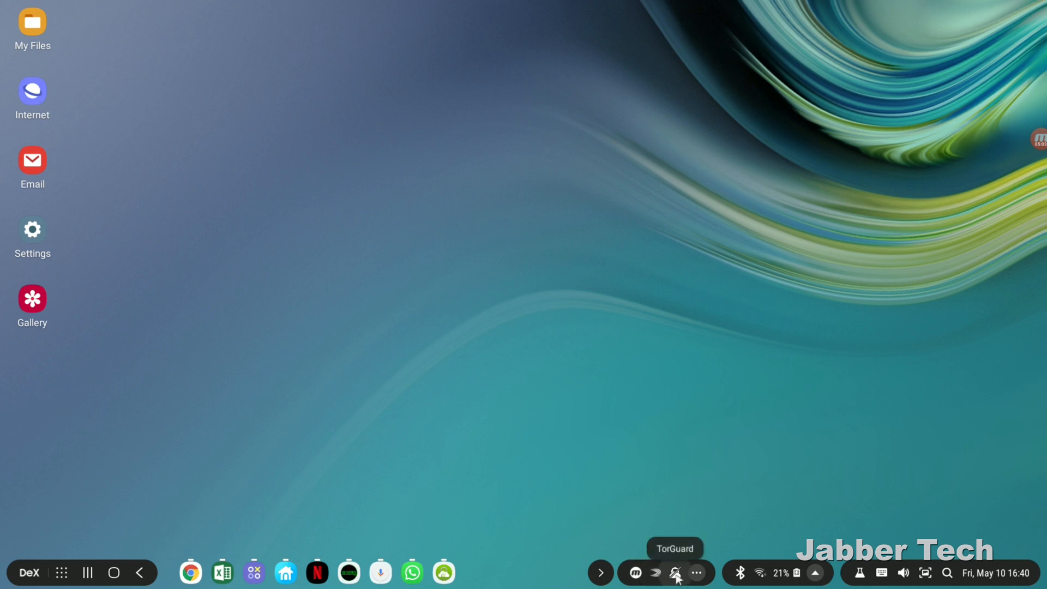
click(653, 573)
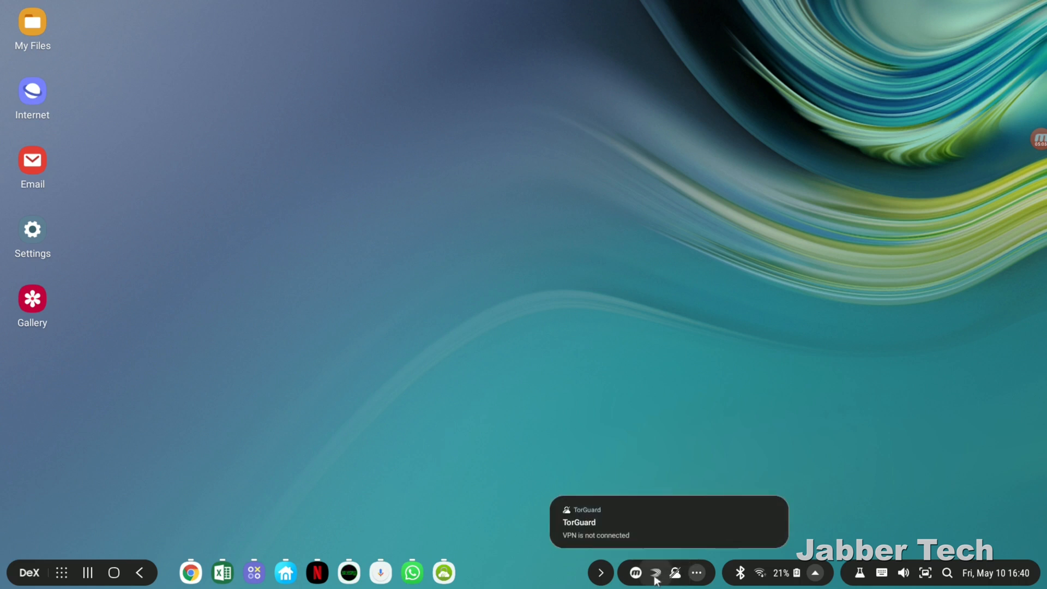
click(634, 578)
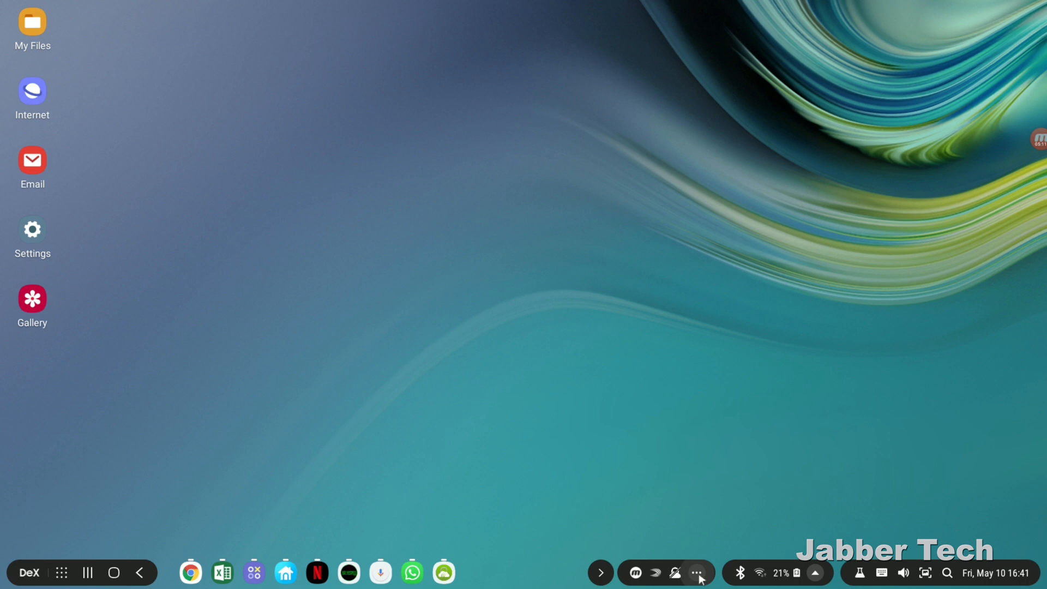
click(696, 572)
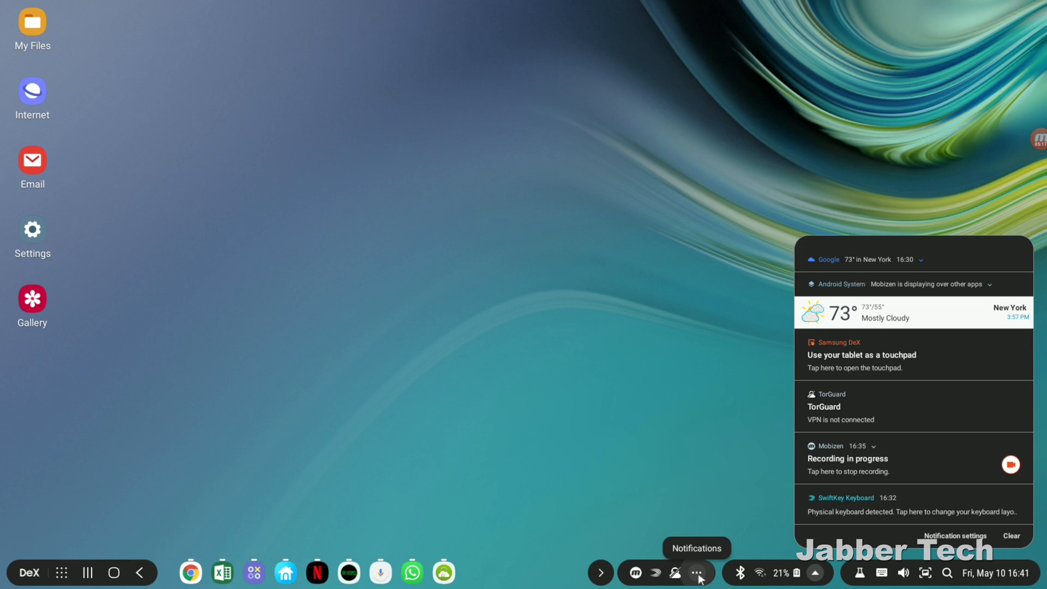
click(695, 571)
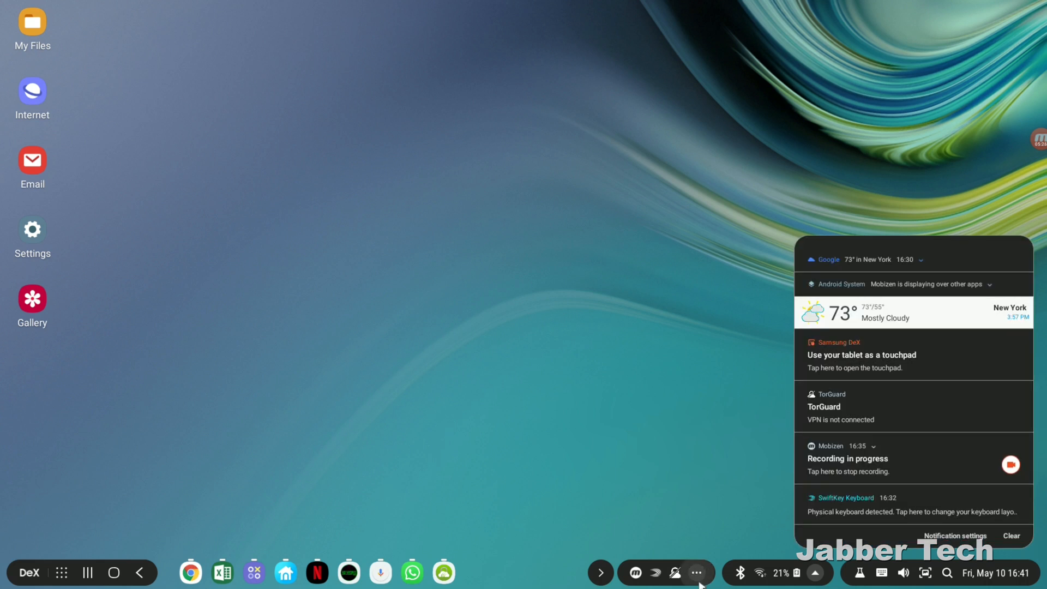
mouse_move(911, 226)
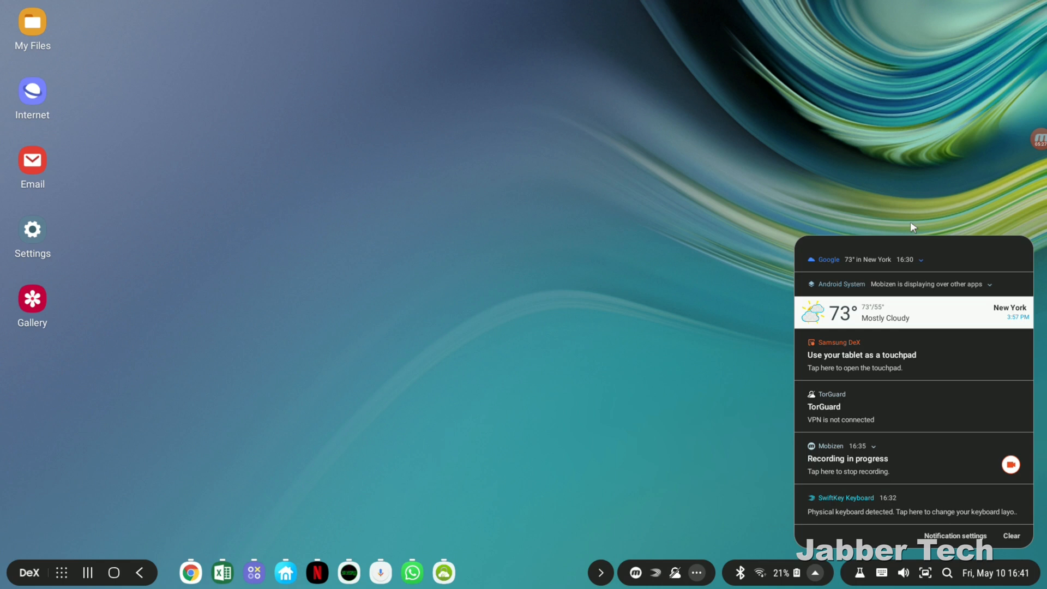
mouse_move(893, 535)
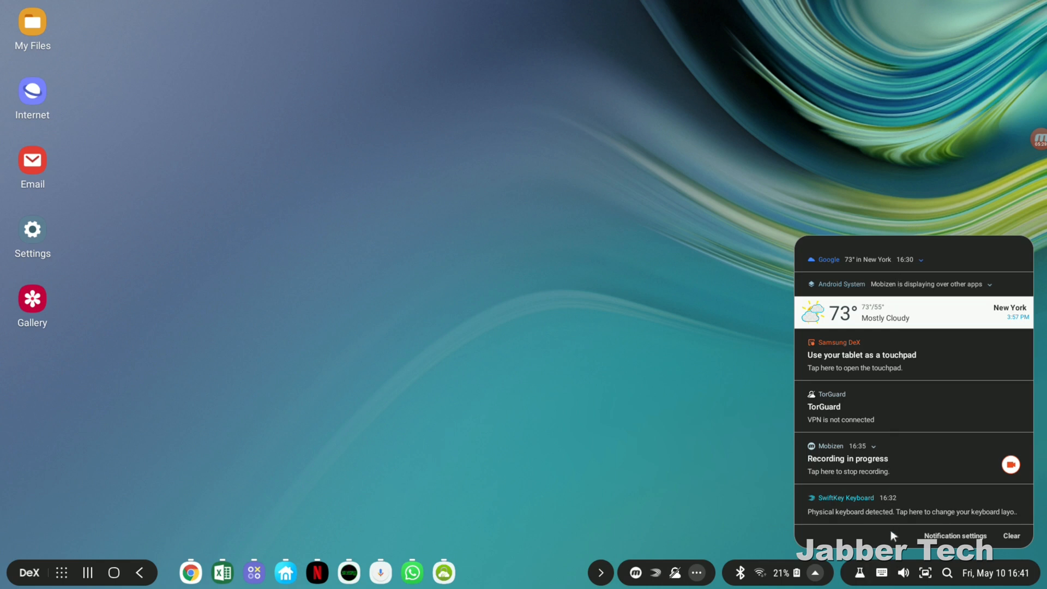
mouse_move(769, 519)
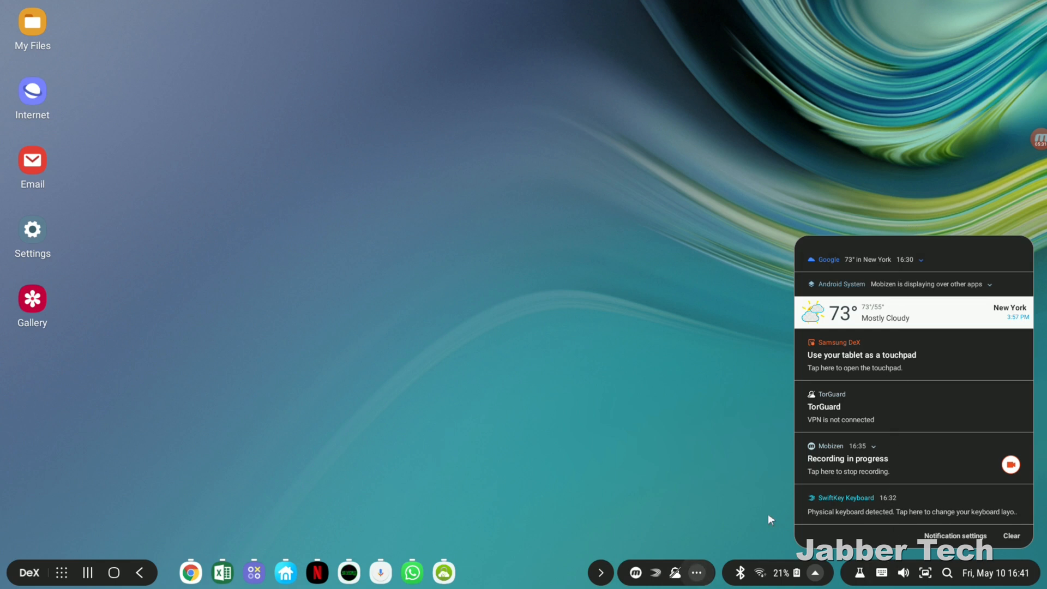
mouse_move(1020, 265)
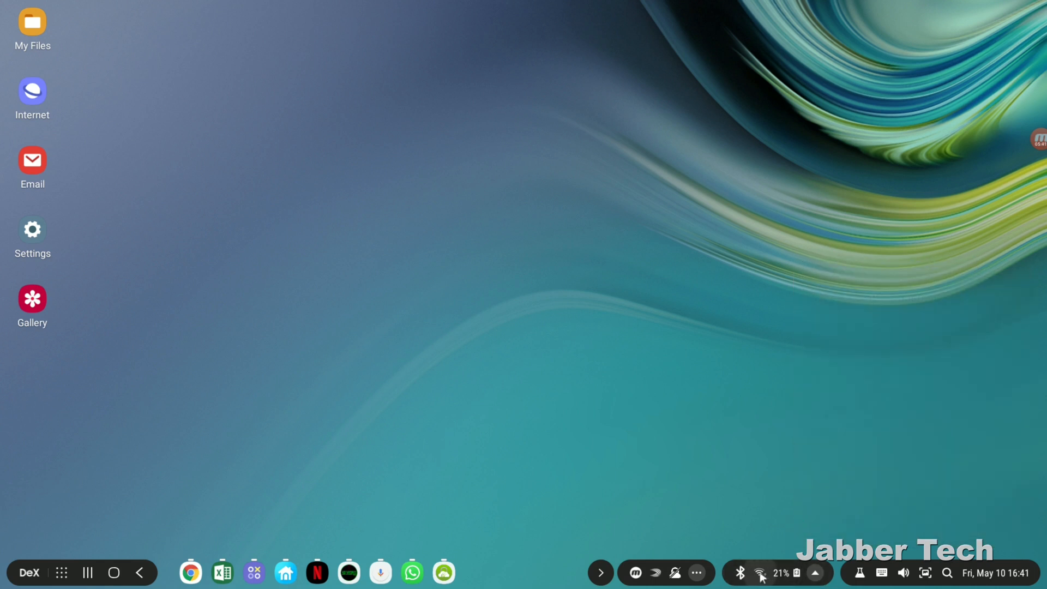
mouse_move(817, 572)
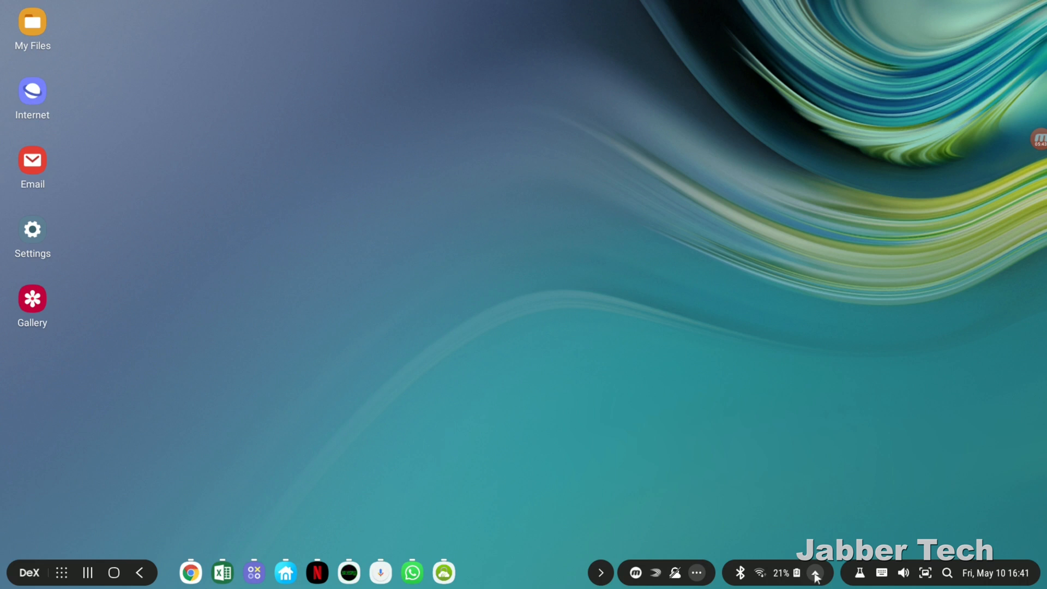
Switch Night mode and Bluetooth off in the taskbar's Quick settings panel
click(816, 573)
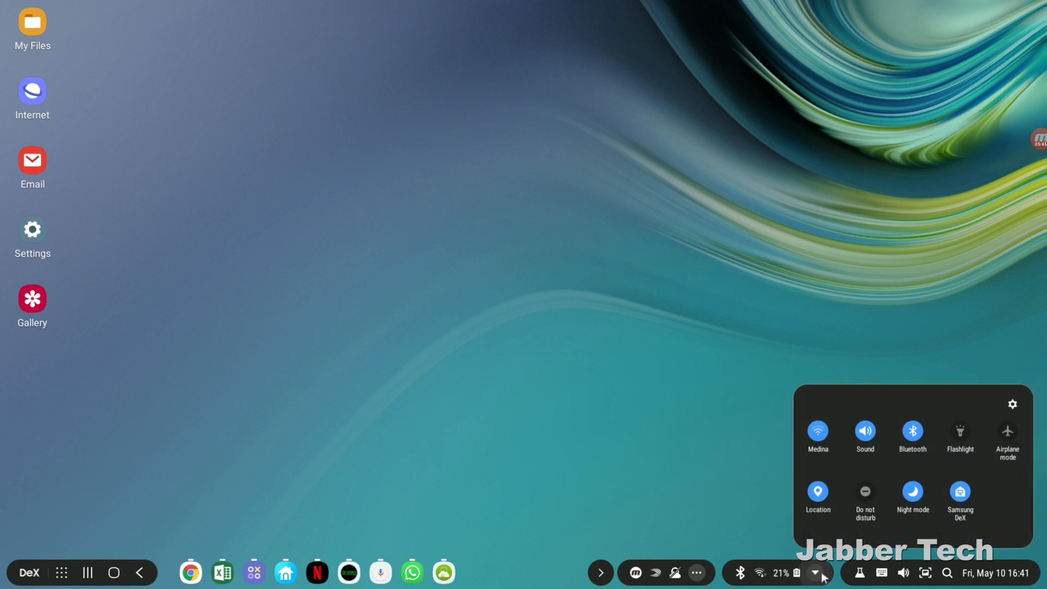
mouse_move(817, 493)
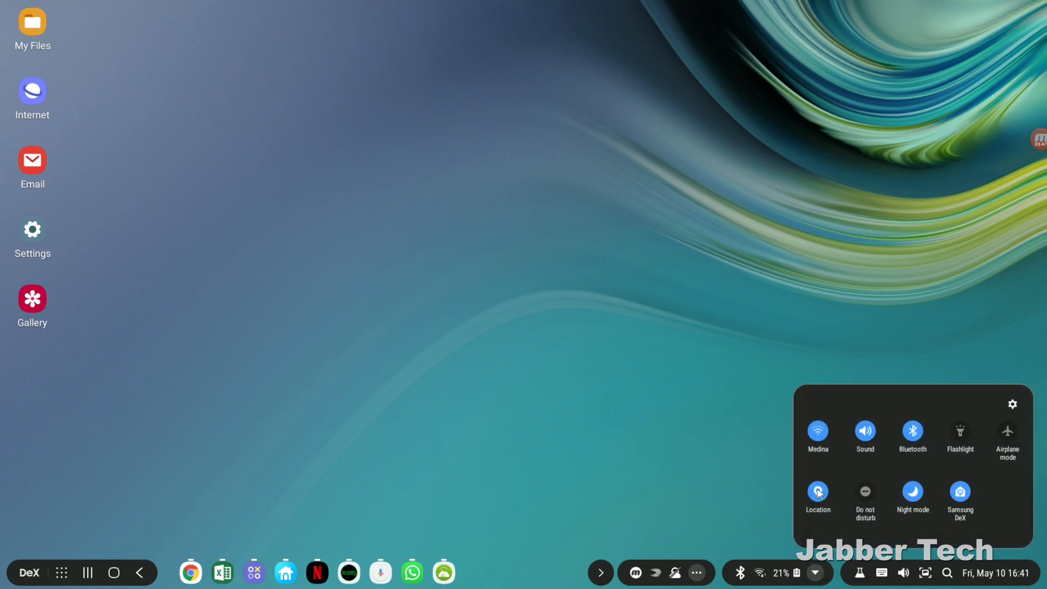
mouse_move(1014, 460)
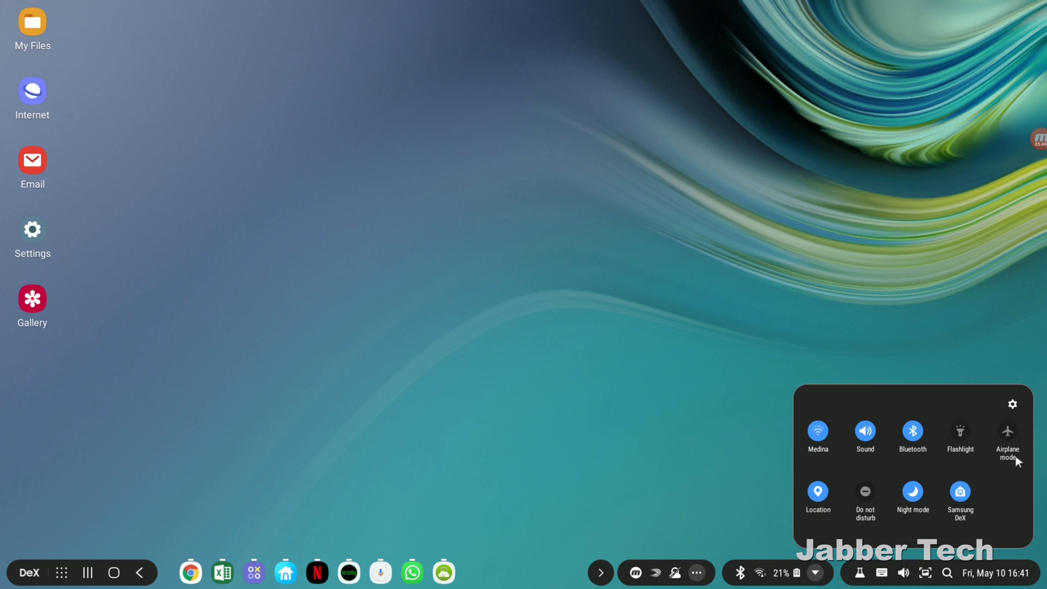
mouse_move(1010, 440)
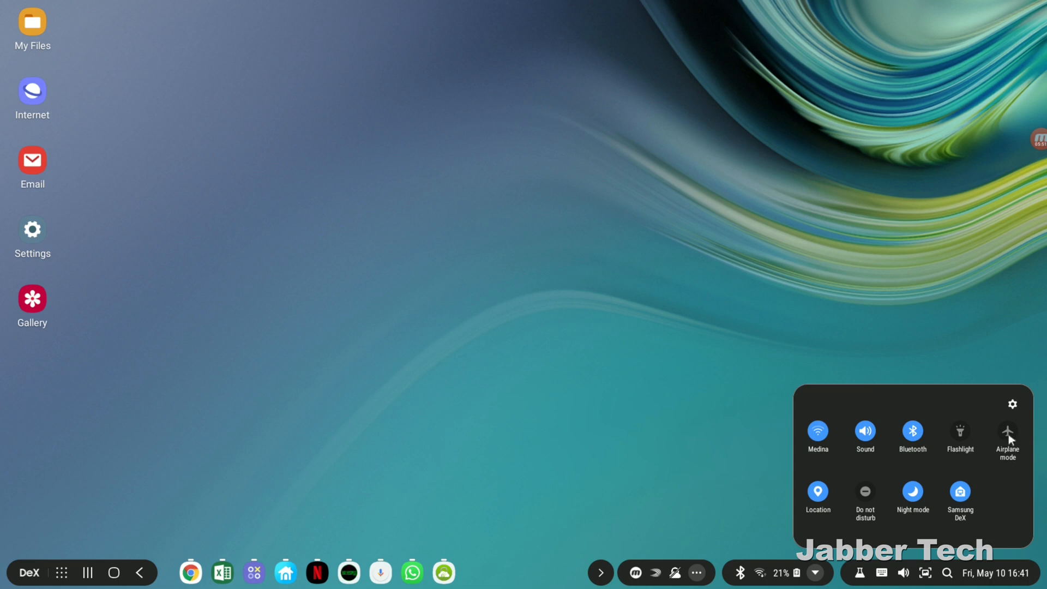
click(912, 495)
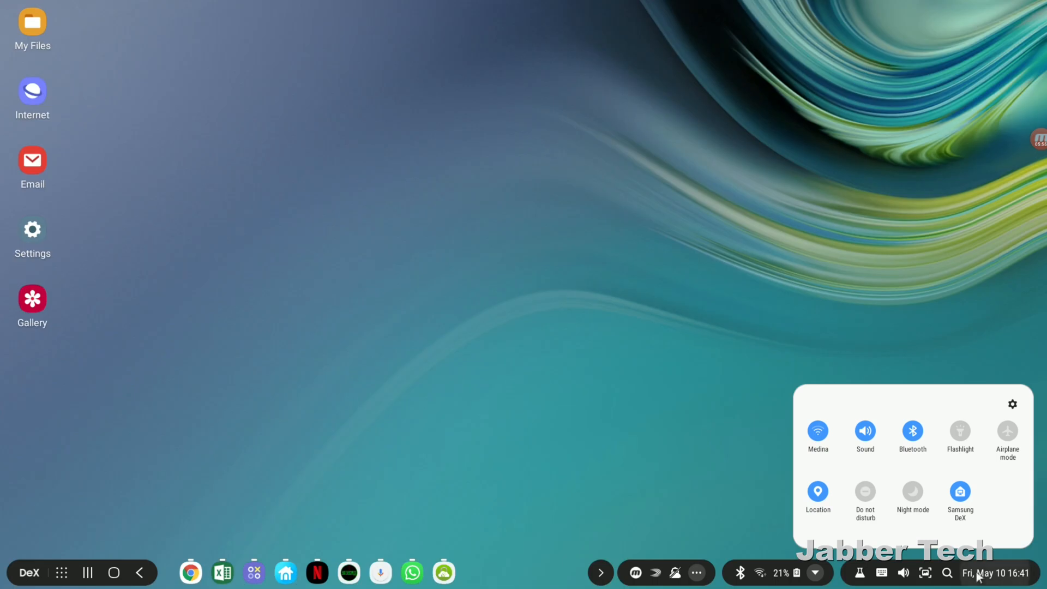
click(912, 430)
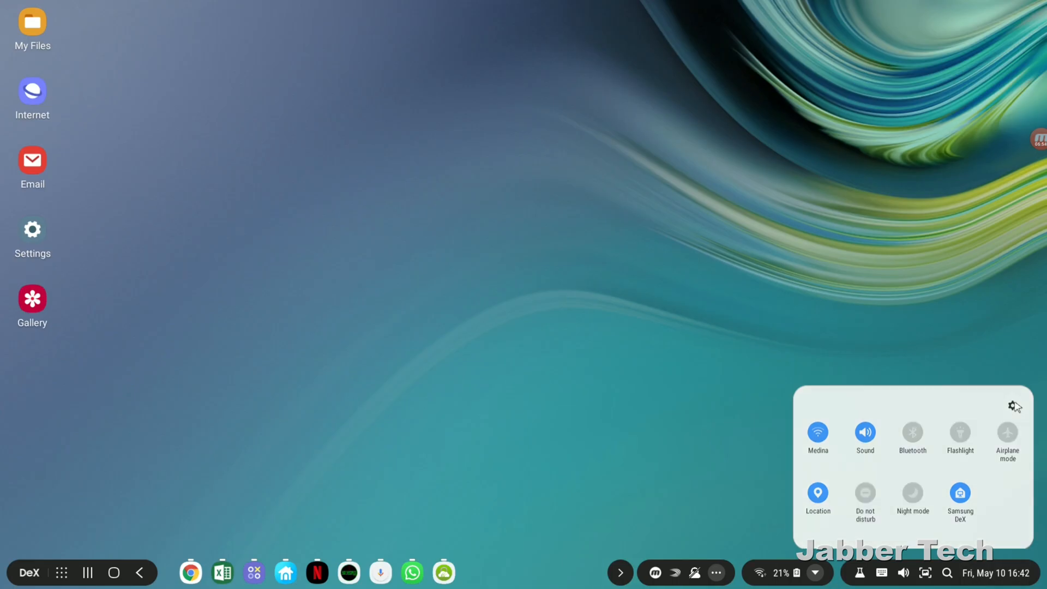
Open the device Settings and go to the Samsung DeX page
click(1014, 405)
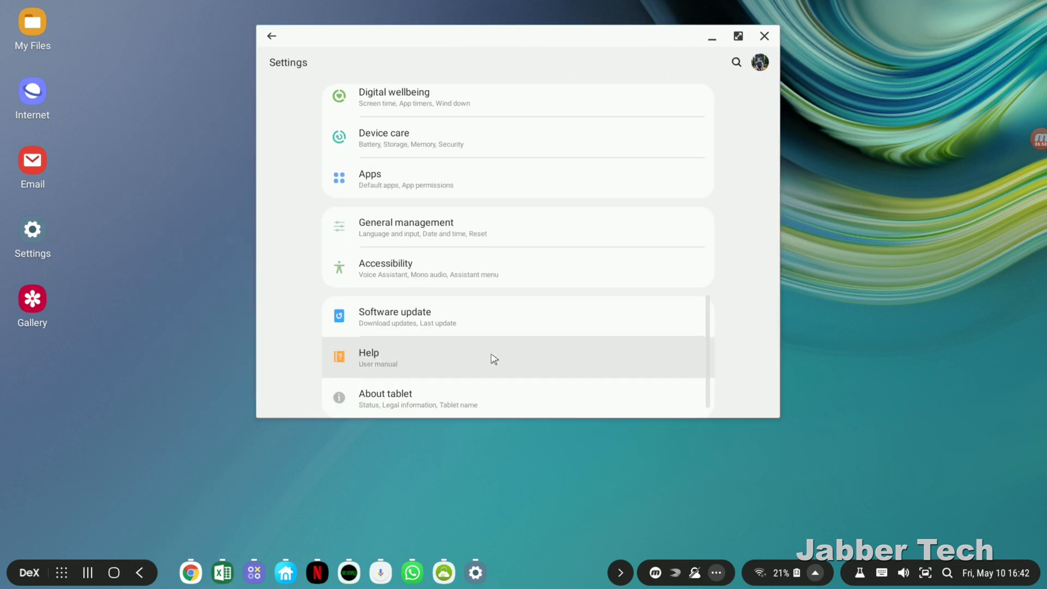
scroll(up, 3)
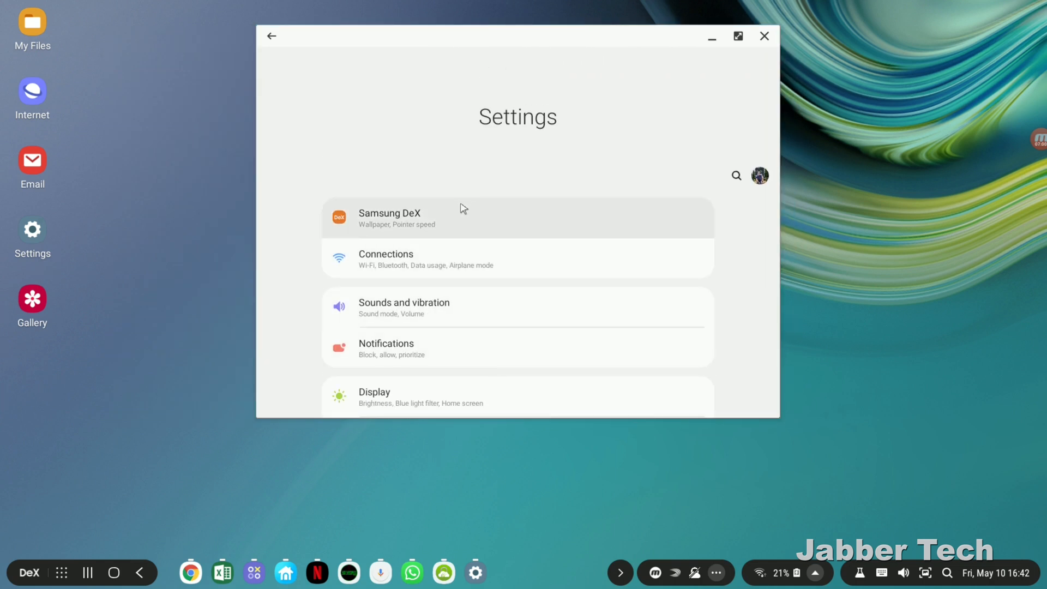
click(389, 217)
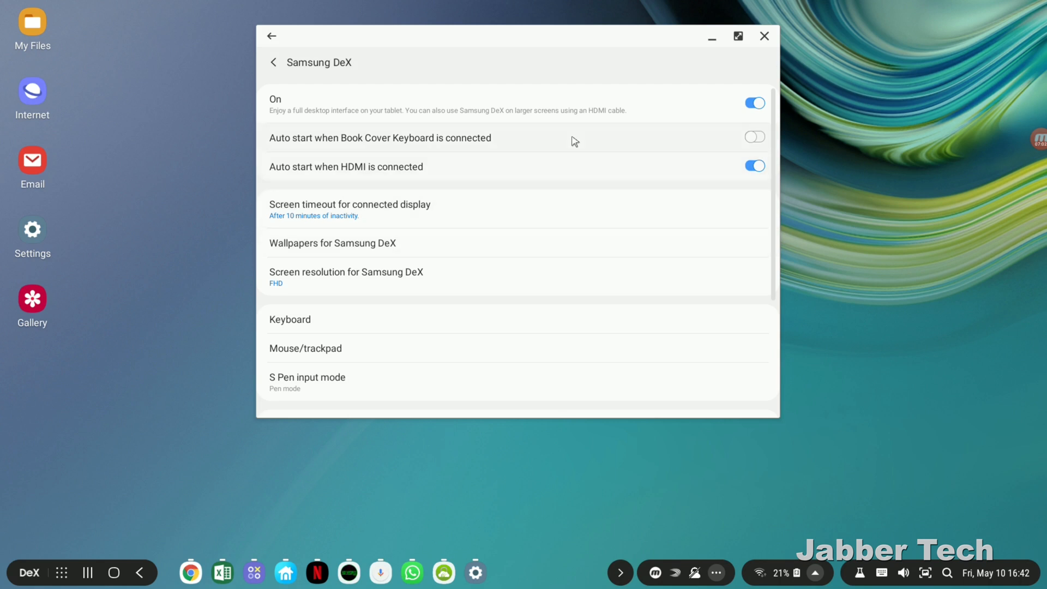
Browse the DeX options and cancel the screen resolution choice, keeping FHD
scroll(down, 3)
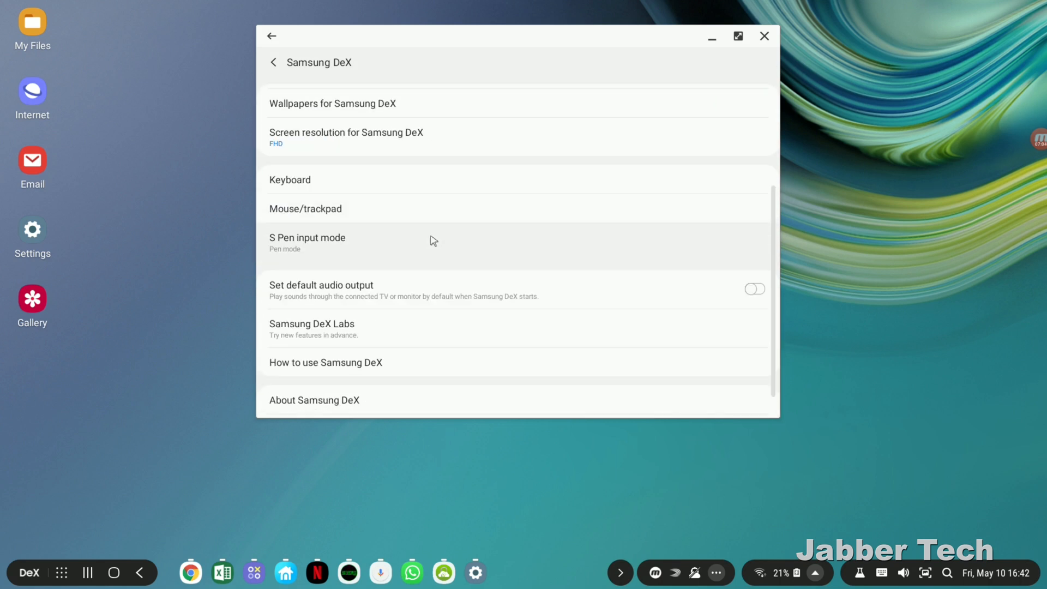
scroll(down, 3)
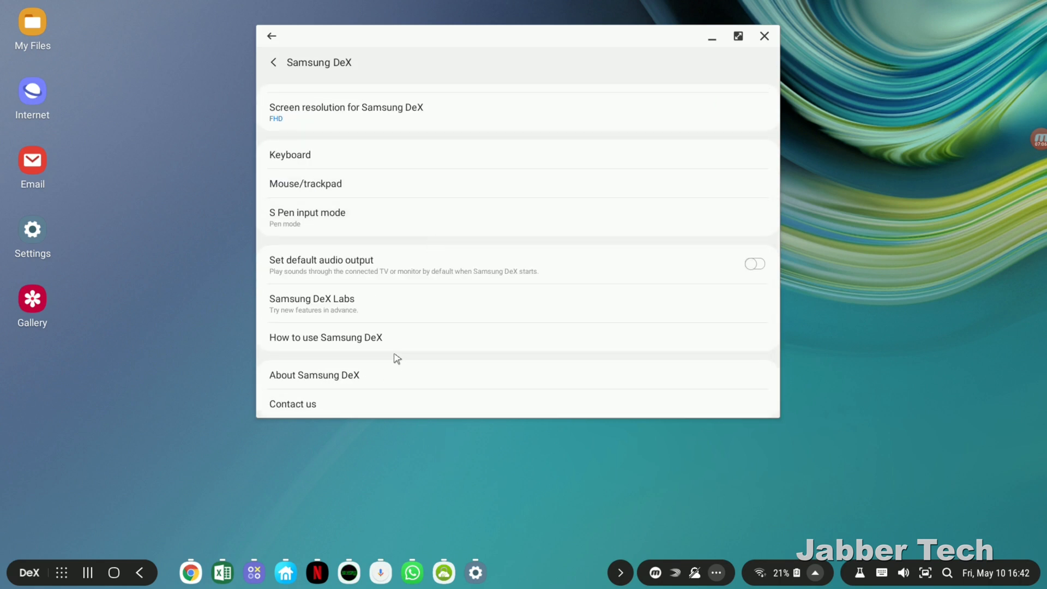
scroll(up, 3)
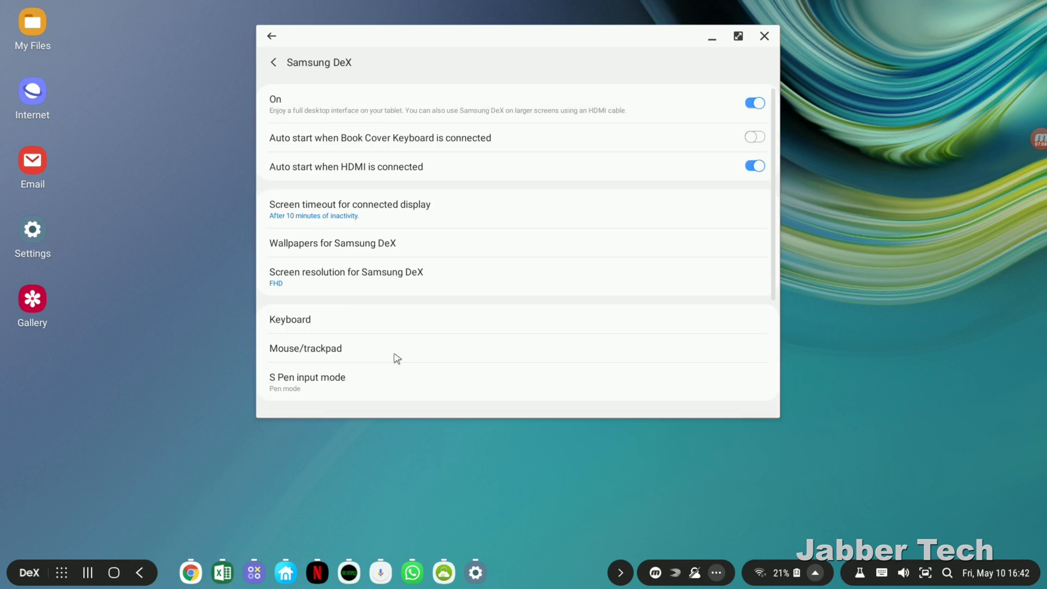
click(346, 271)
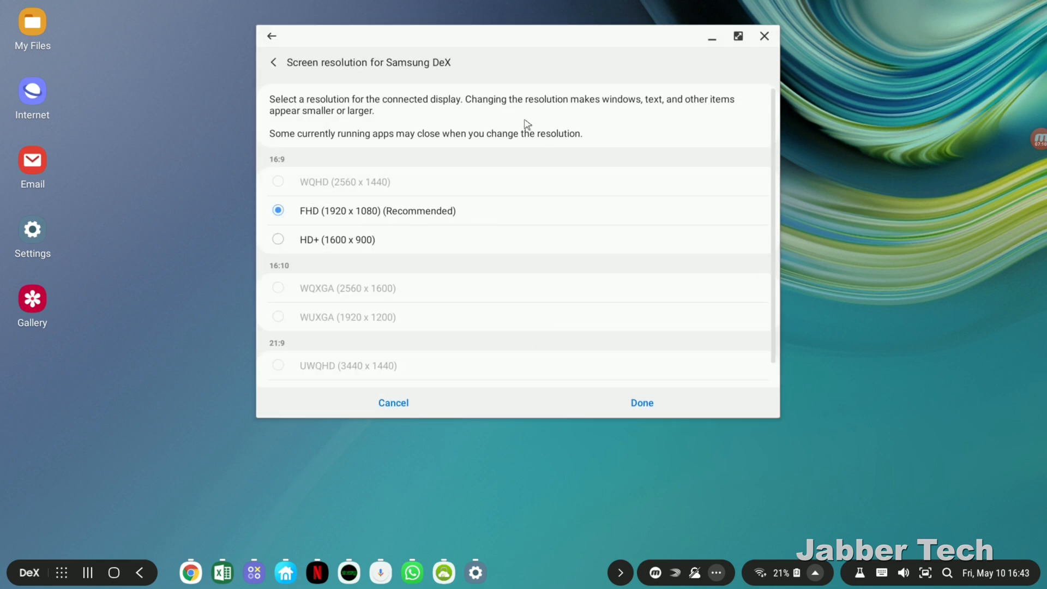
mouse_move(339, 274)
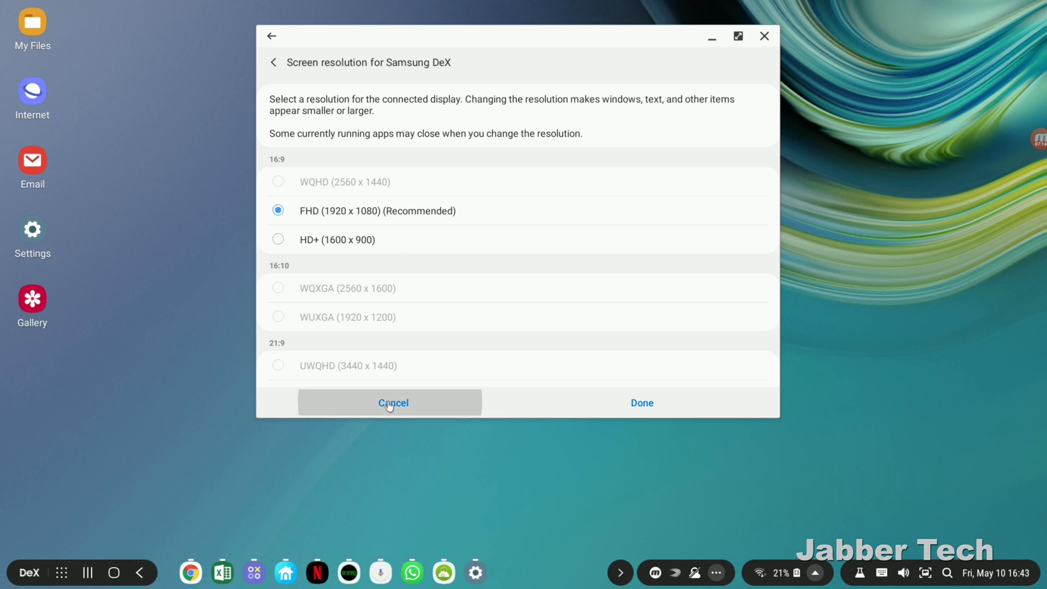
click(393, 402)
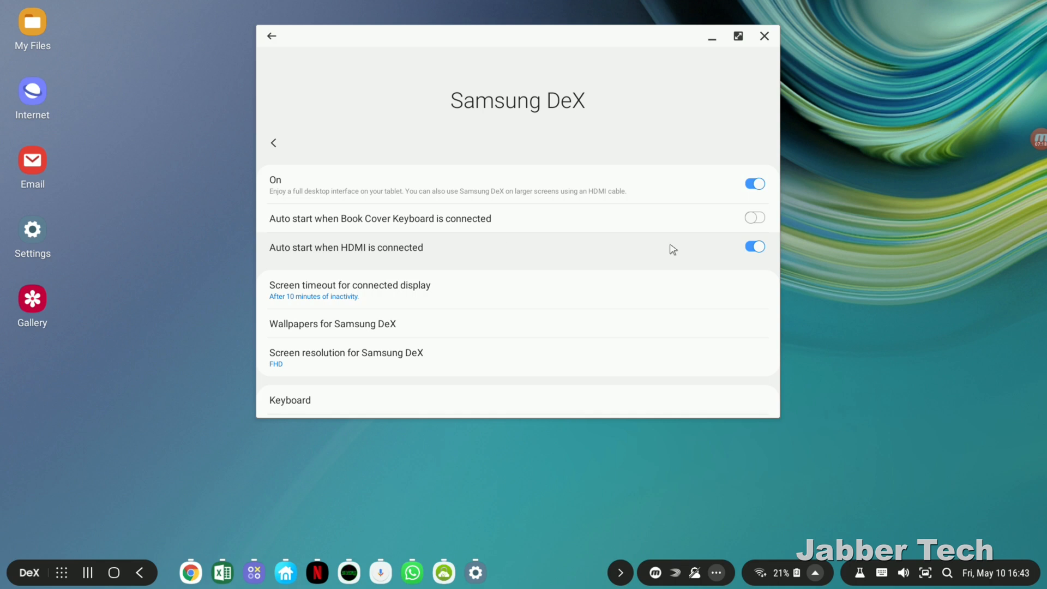
mouse_move(764, 36)
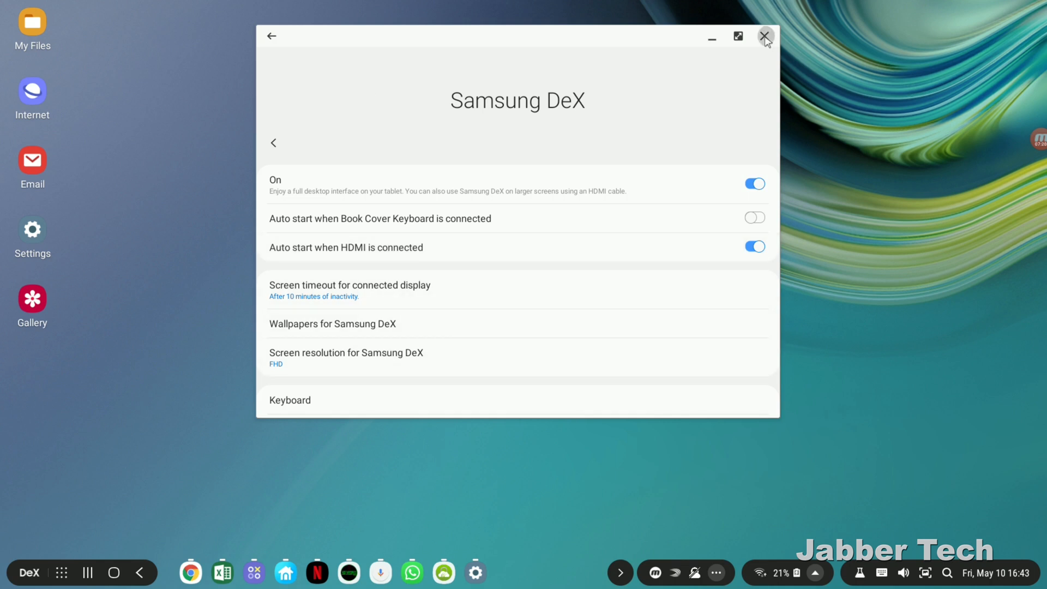
Close the Samsung DeX settings and DeX Labs windows, then click the taskbar tray
click(764, 36)
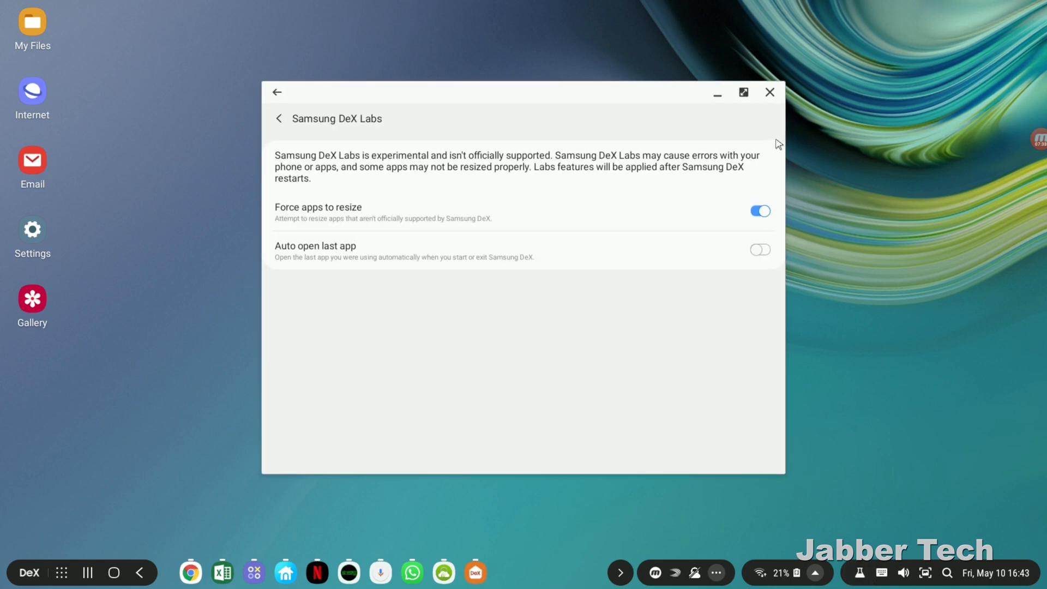
click(768, 92)
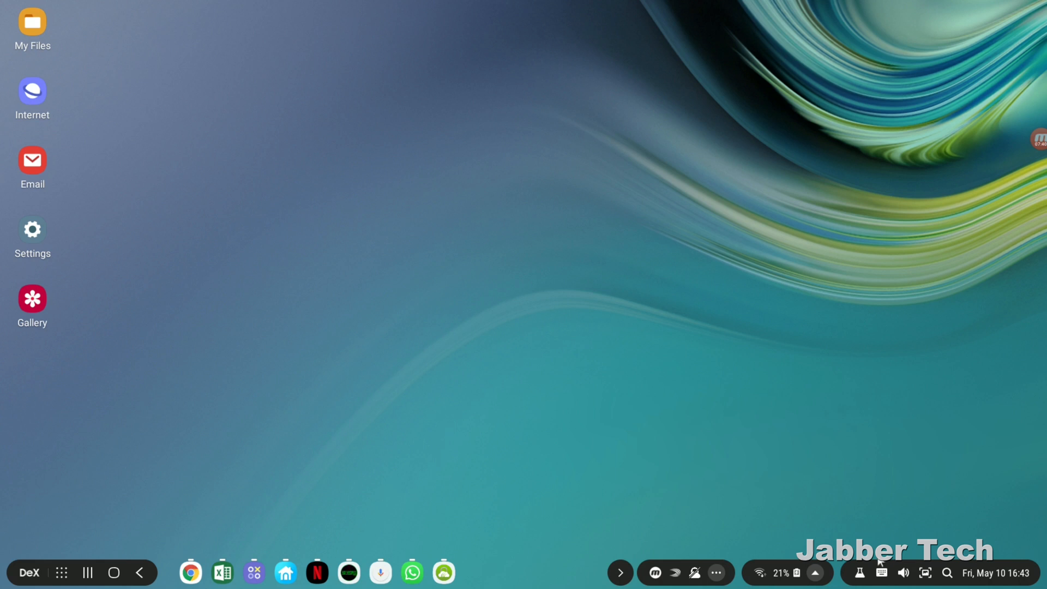
click(902, 572)
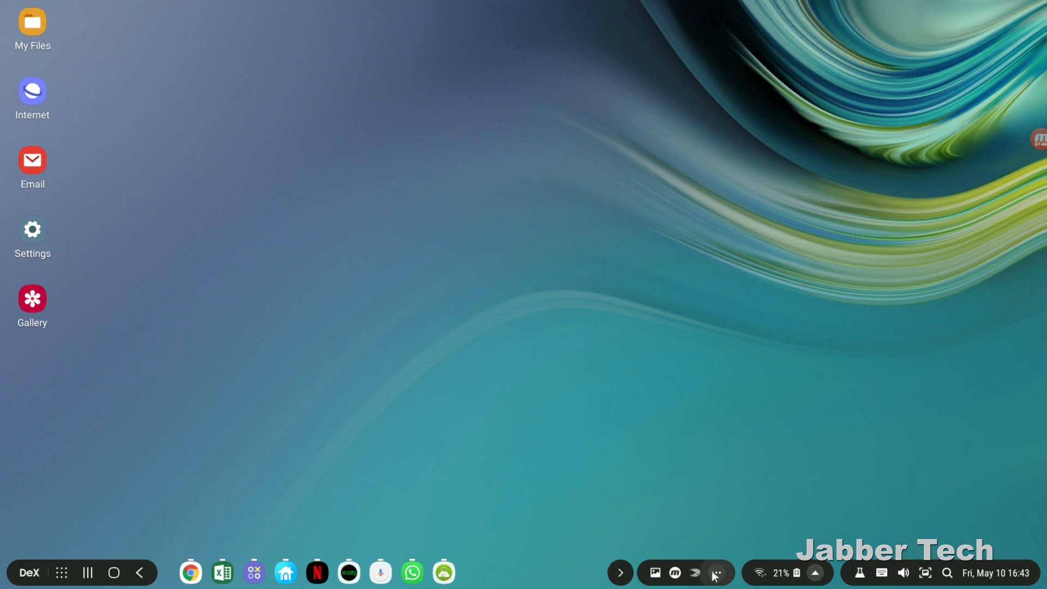
Capture a desktop screenshot and open its pen drawing tool
click(715, 572)
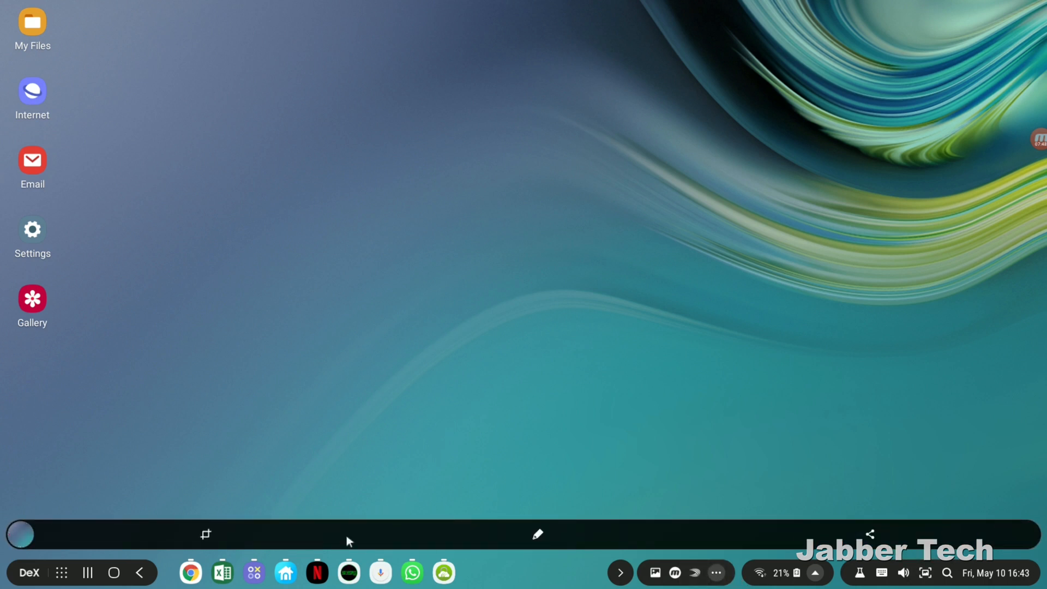
mouse_move(537, 535)
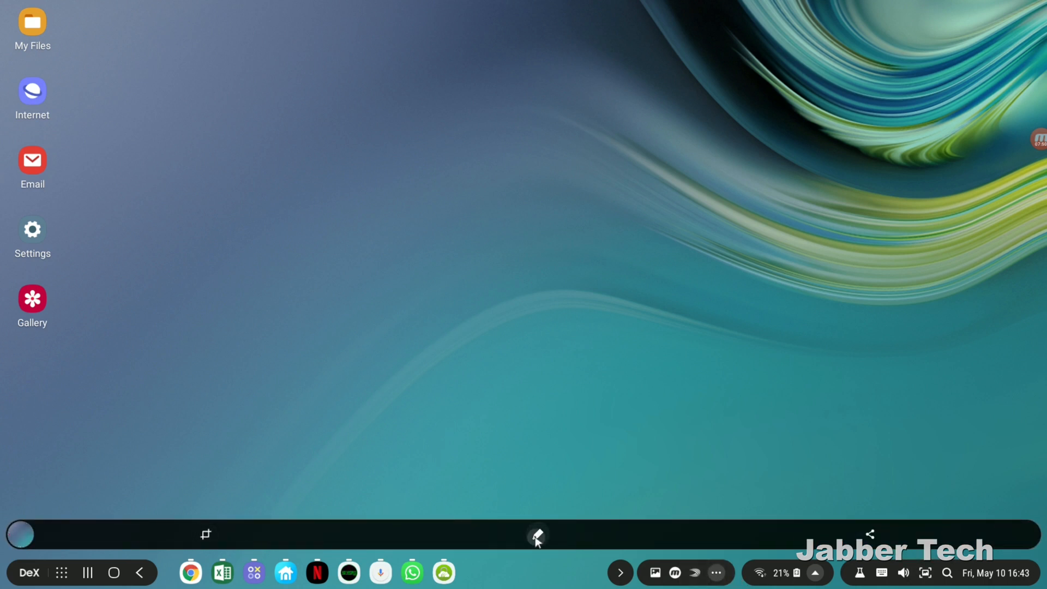
click(536, 536)
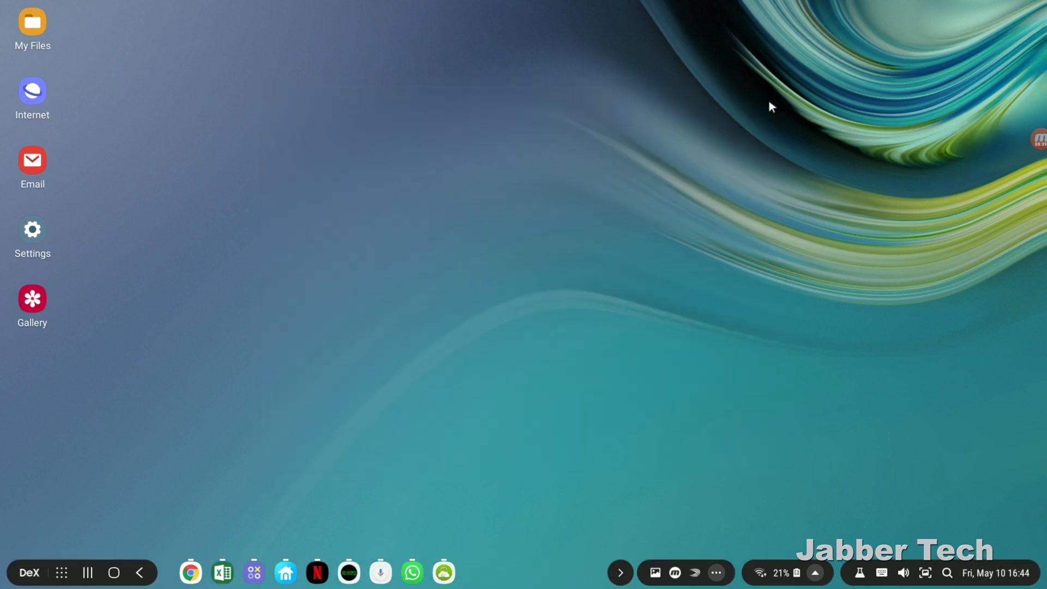
mouse_move(134, 452)
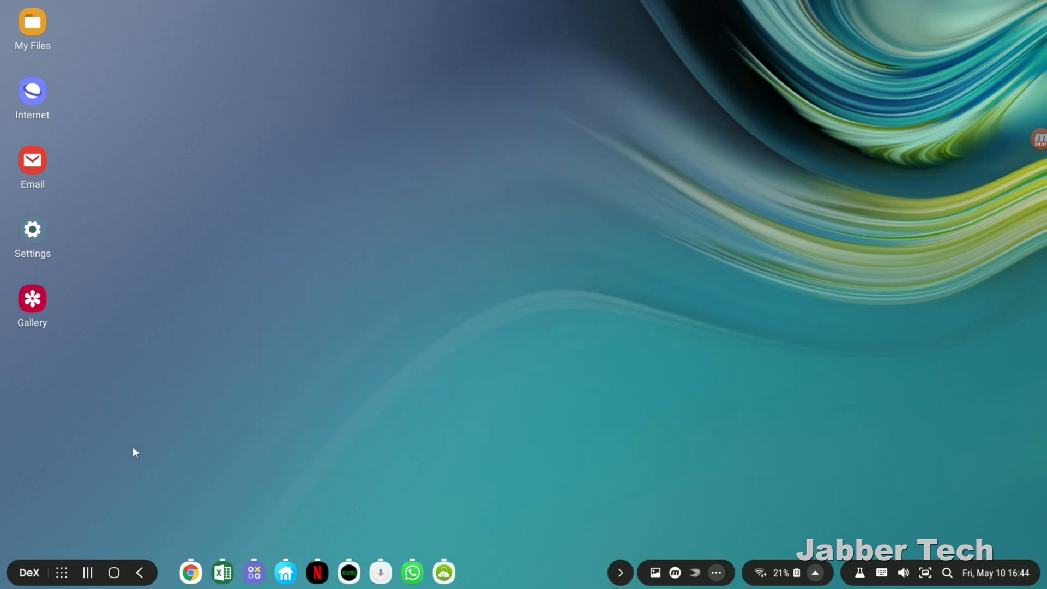
Launch Game Launcher maximized and scroll recommendations to 'Enjoy Galaxy Hot Game'
click(254, 571)
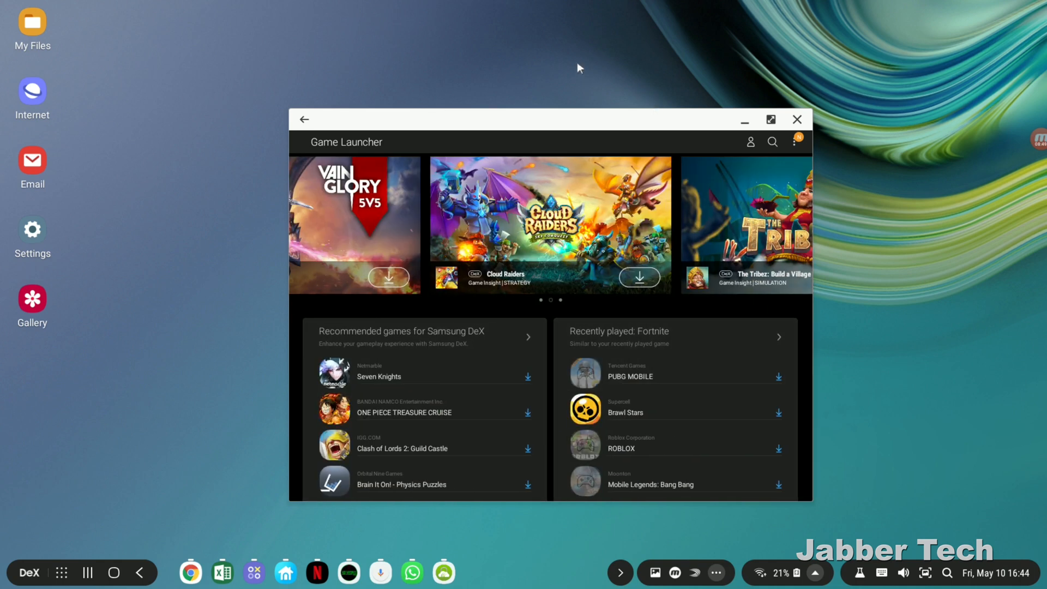
click(770, 118)
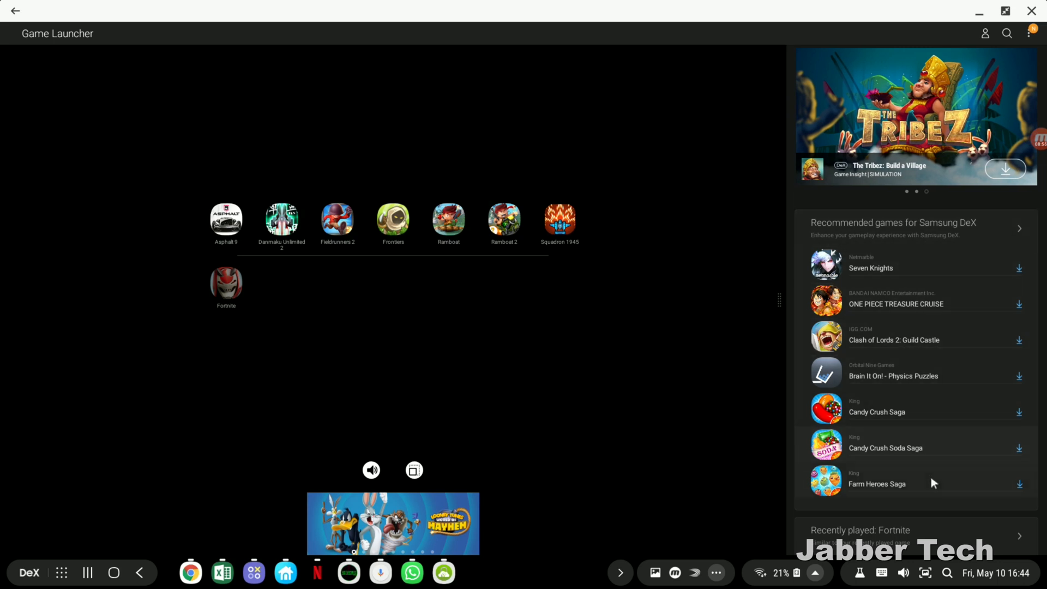
mouse_move(894, 432)
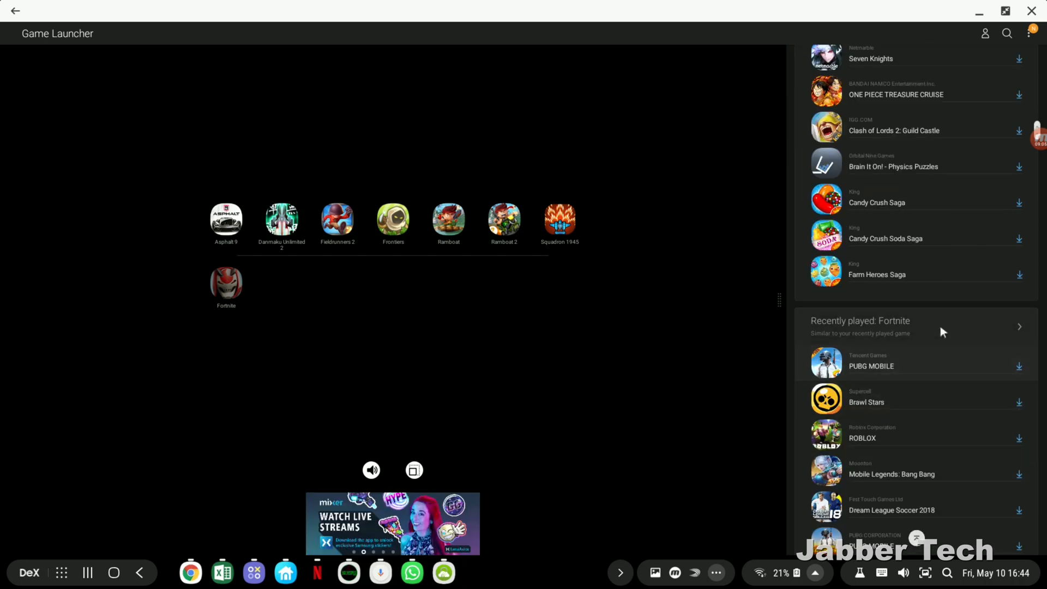
scroll(down, 3)
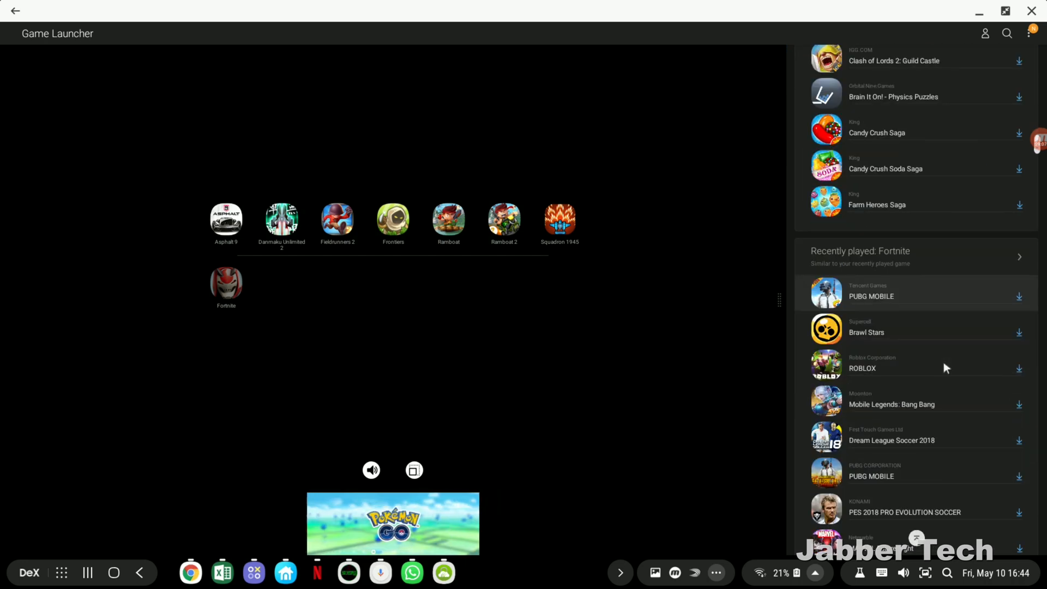
scroll(down, 3)
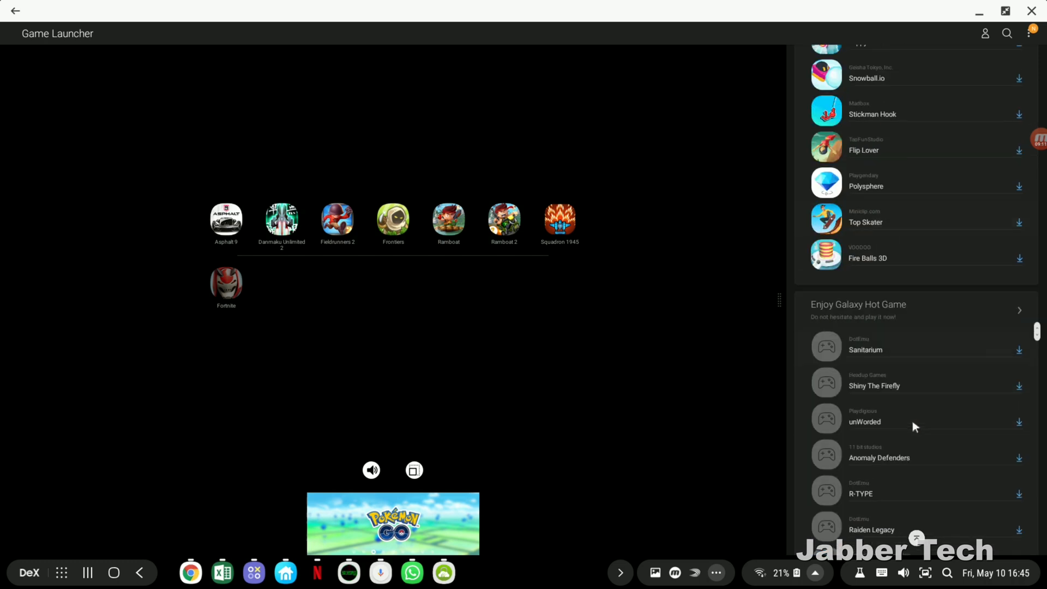
scroll(down, 3)
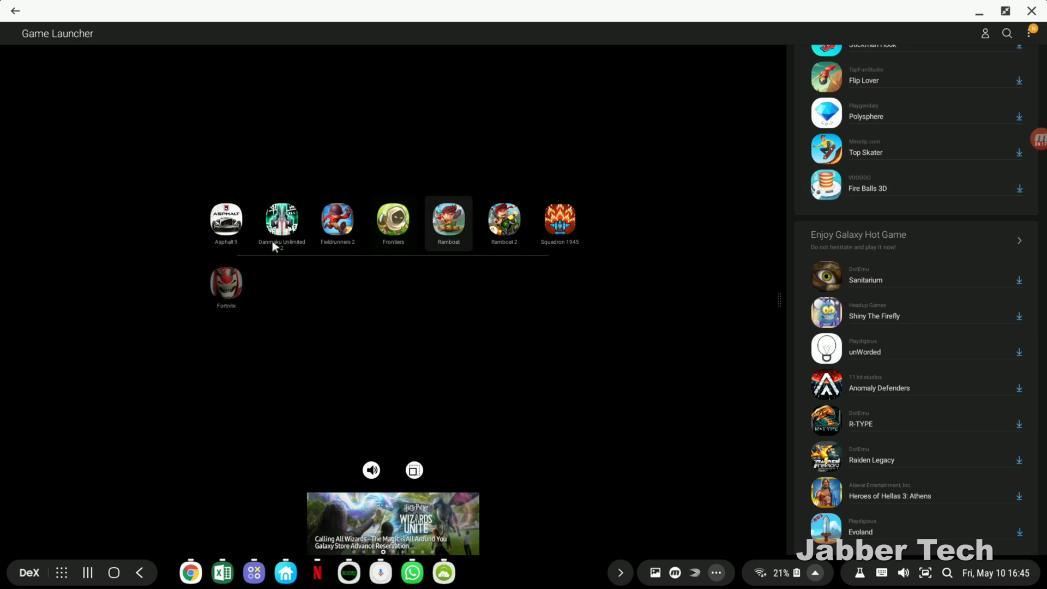
Open Netflix full screen and scroll its home page showing Popular on Netflix
double_click(226, 217)
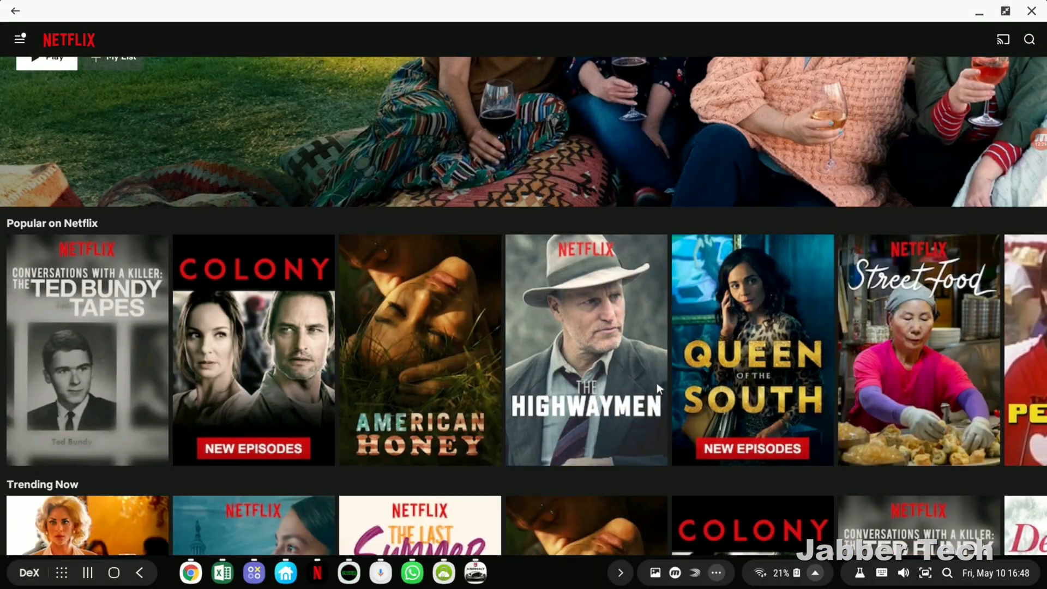
scroll(up, 3)
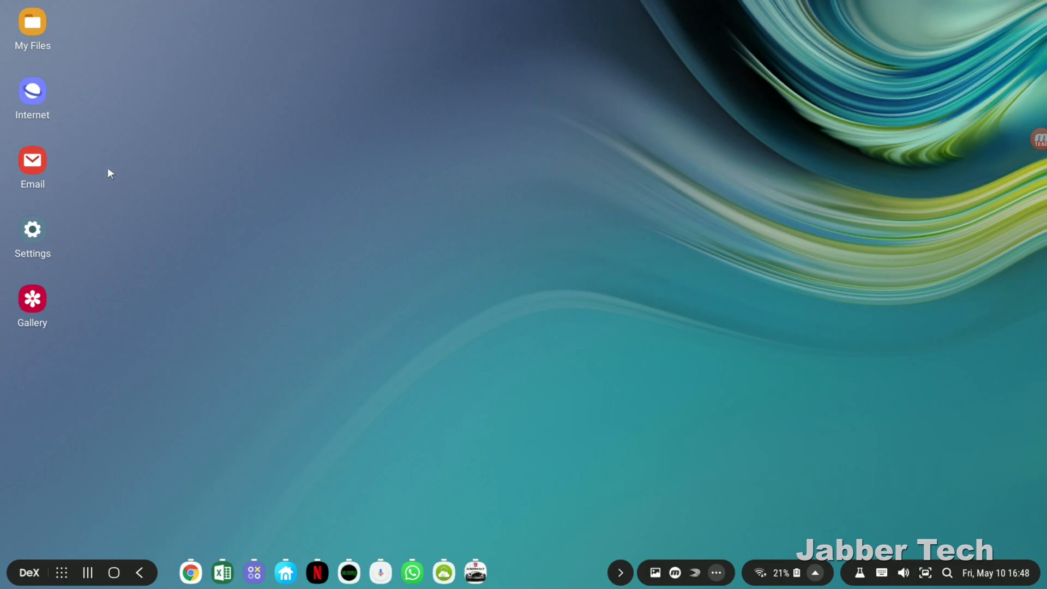
mouse_move(169, 586)
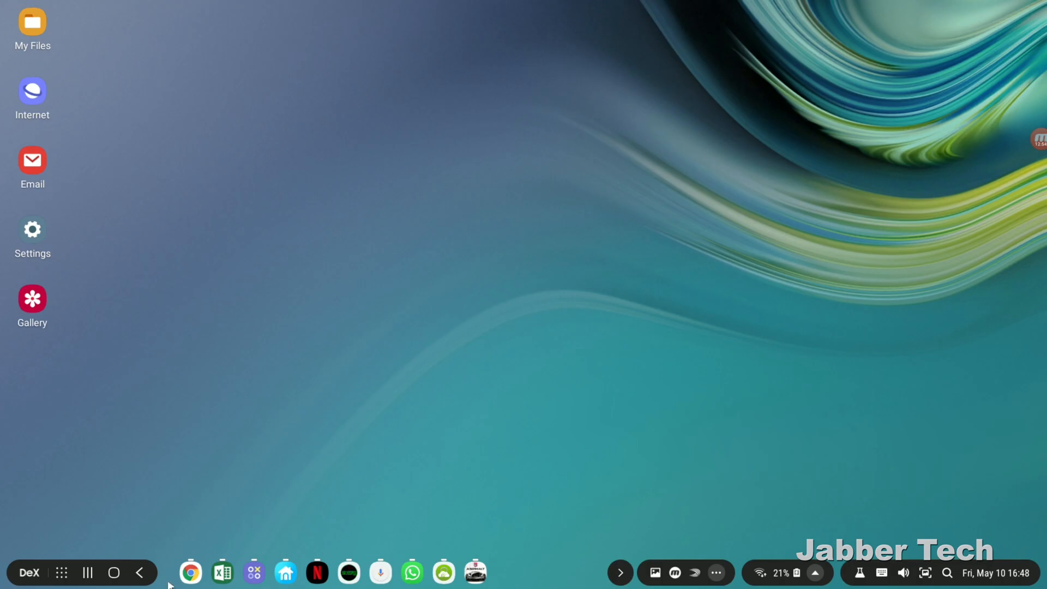
mouse_move(161, 494)
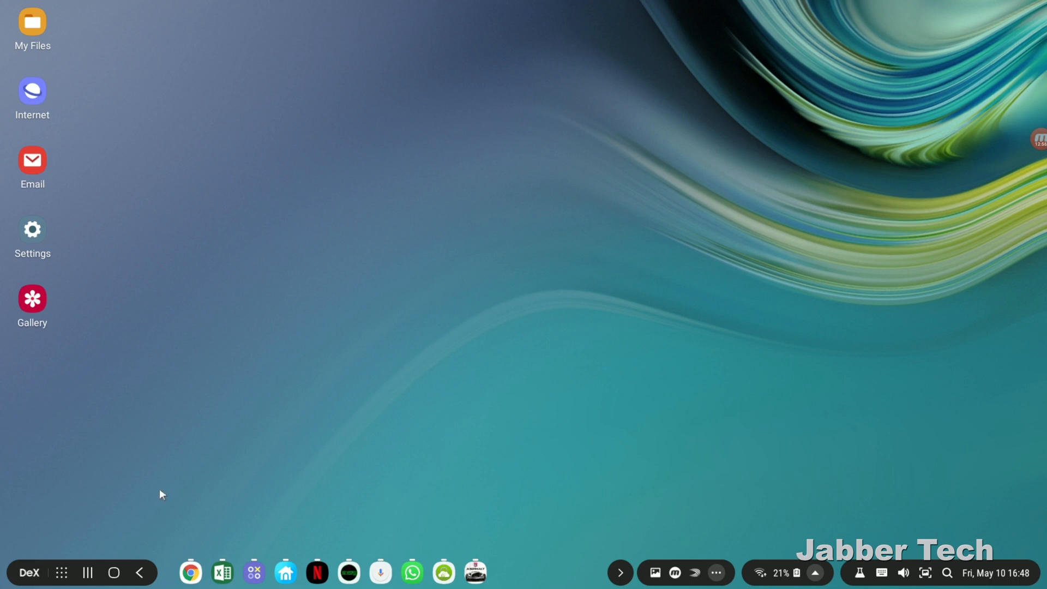
mouse_move(1020, 572)
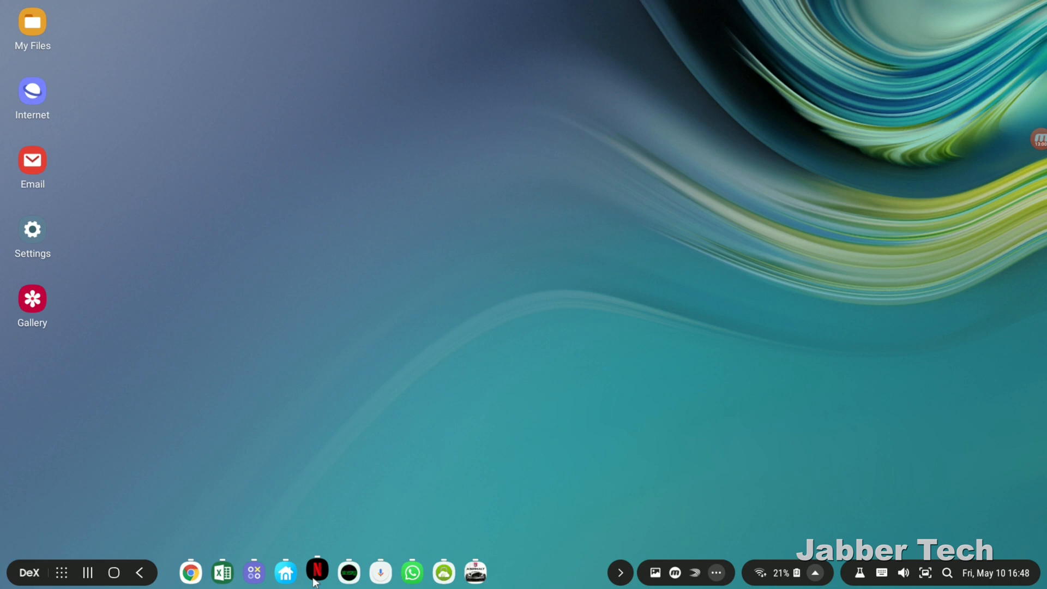
mouse_move(291, 532)
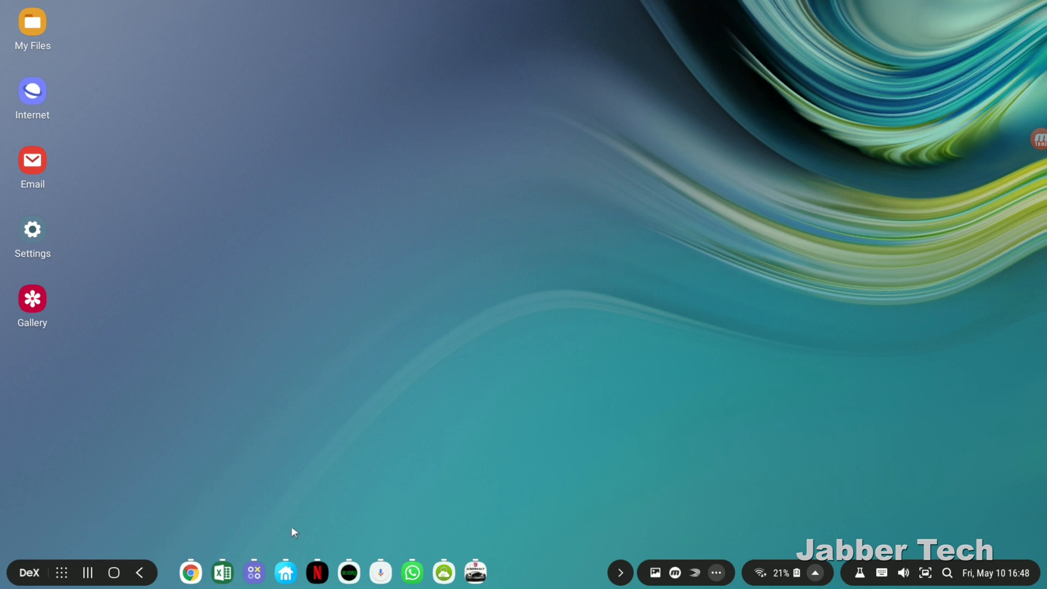
mouse_move(86, 547)
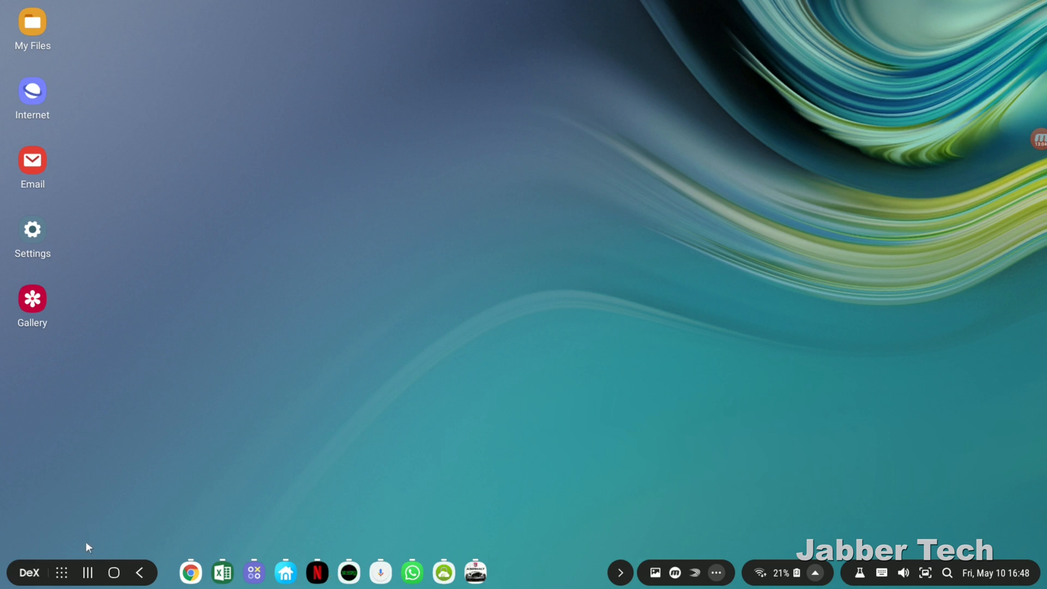
mouse_move(66, 557)
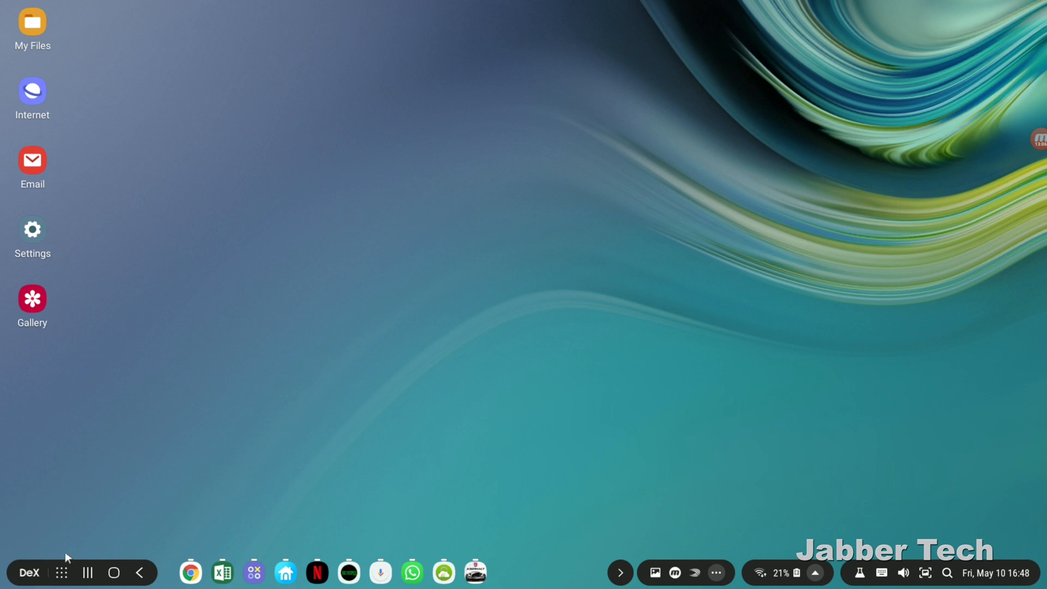
mouse_move(173, 579)
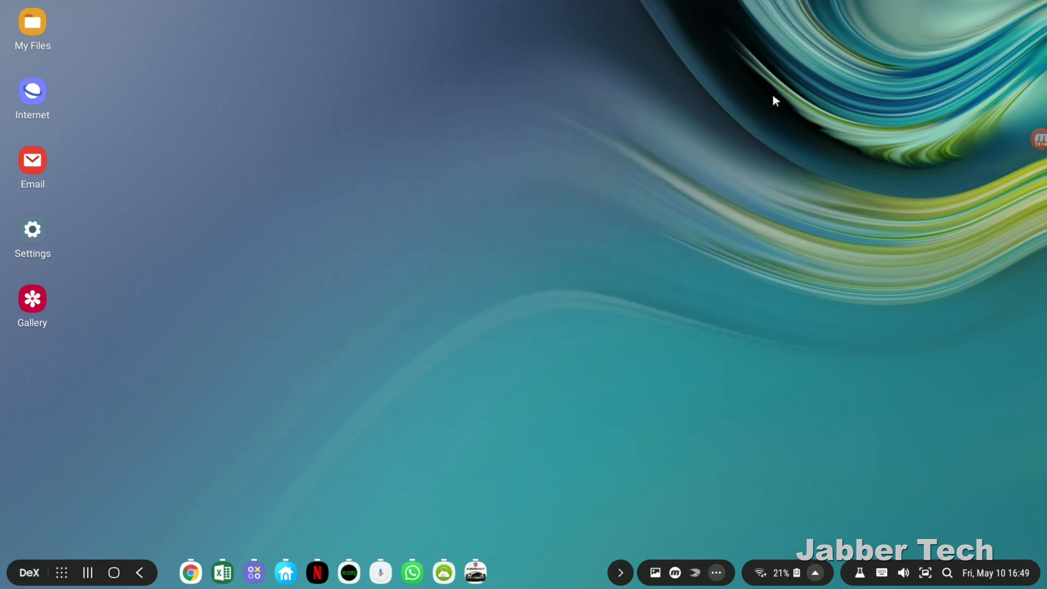
mouse_move(309, 543)
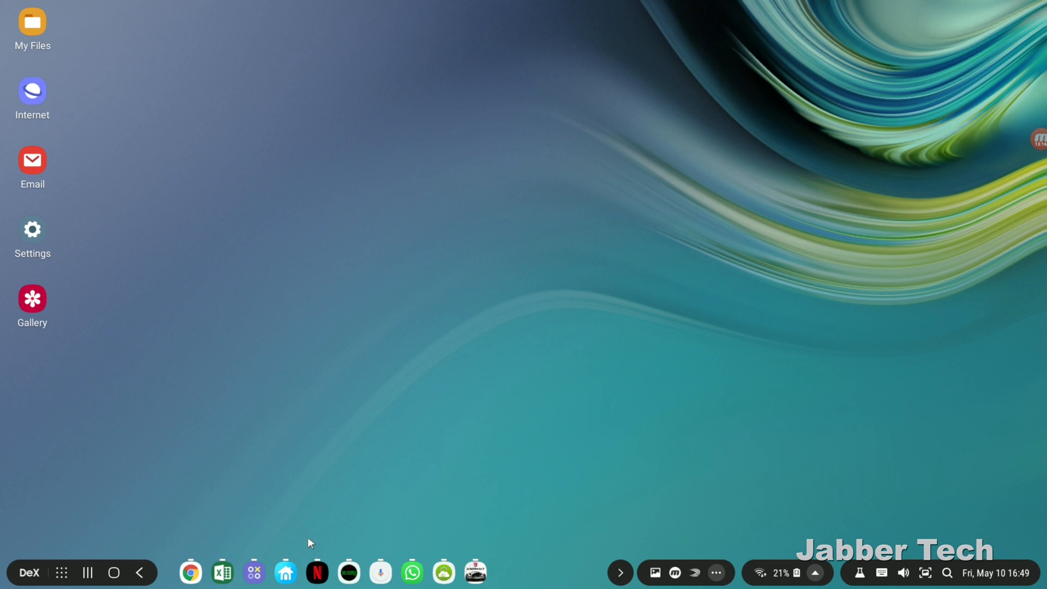
Launch Chrome from the taskbar and maximize its window to show the New tab page
click(190, 572)
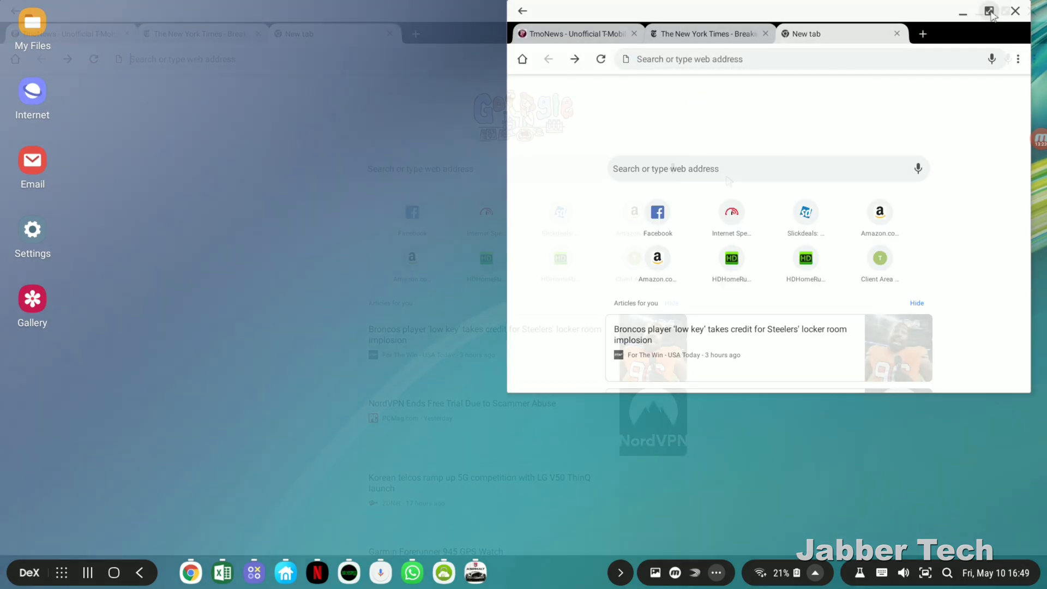
click(990, 11)
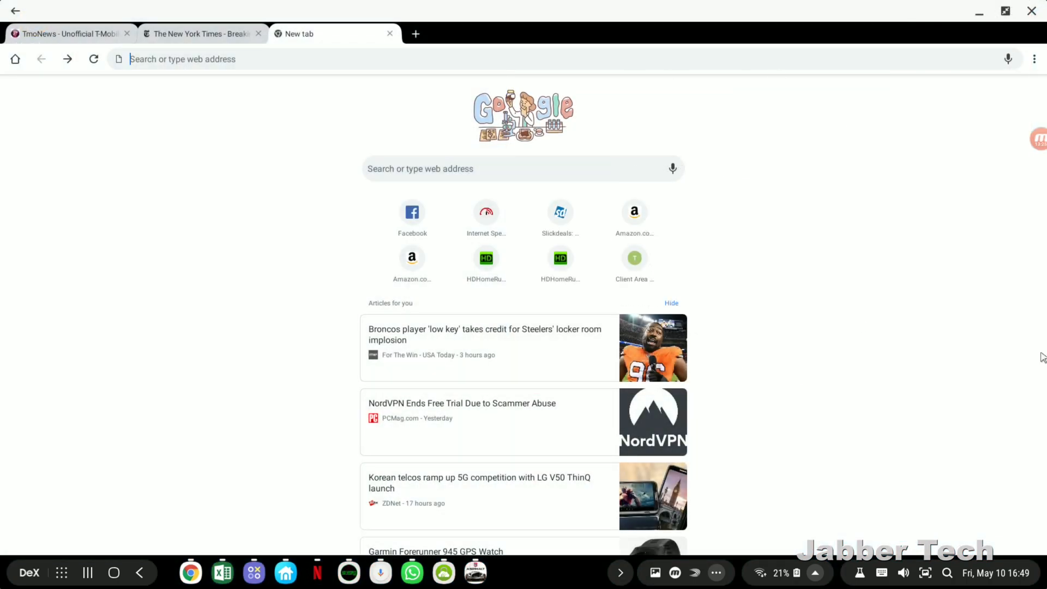